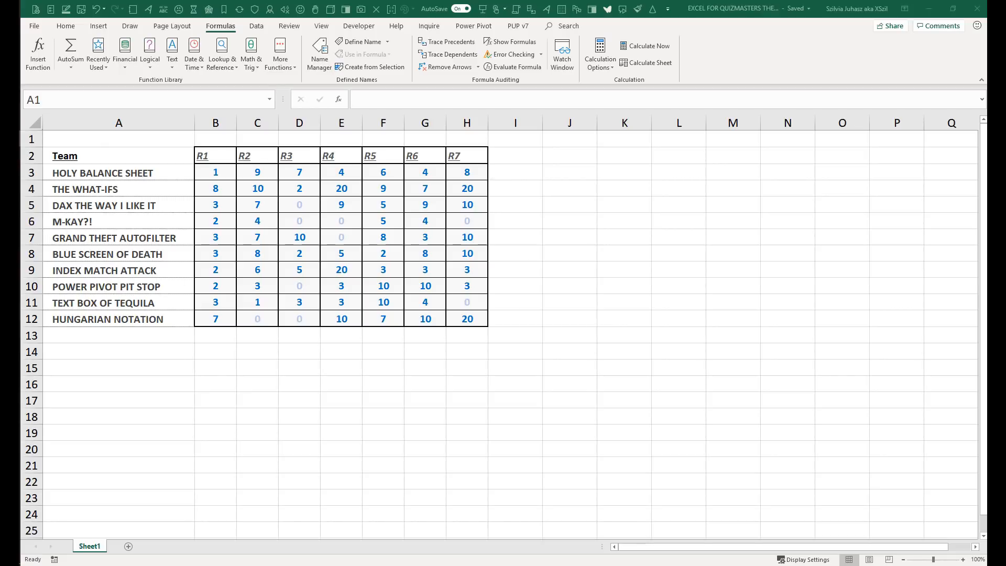
Name the team scorecard range A2:H12 'Scorecard' using the Name Box.
left_click_drag(119, 155, 258, 172)
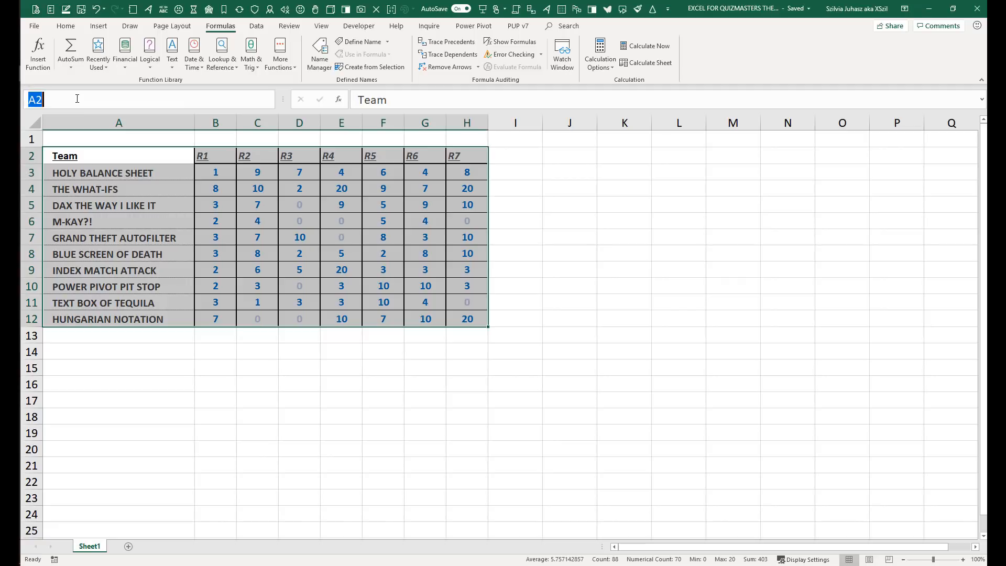
type("Scorecard")
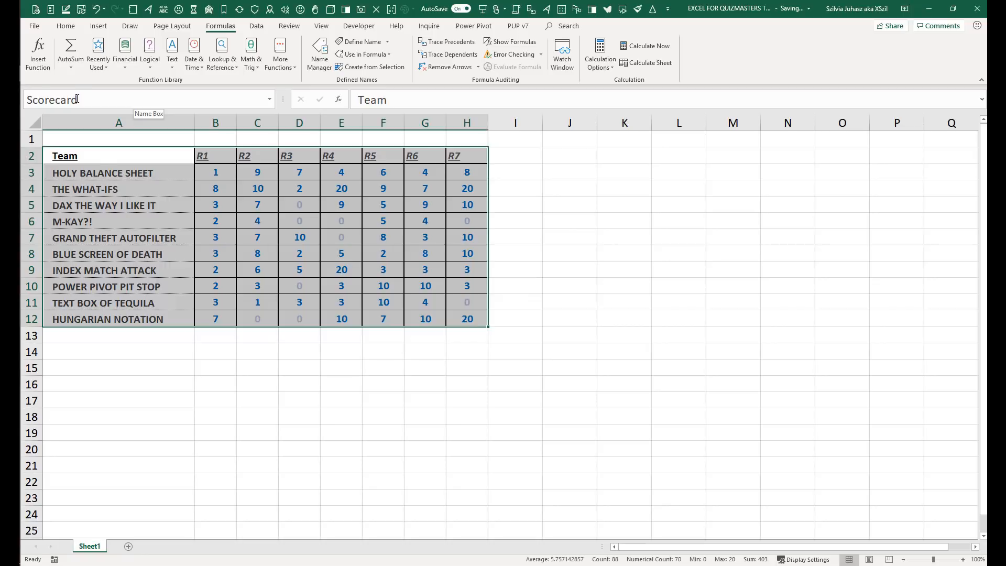
left_click(64, 156)
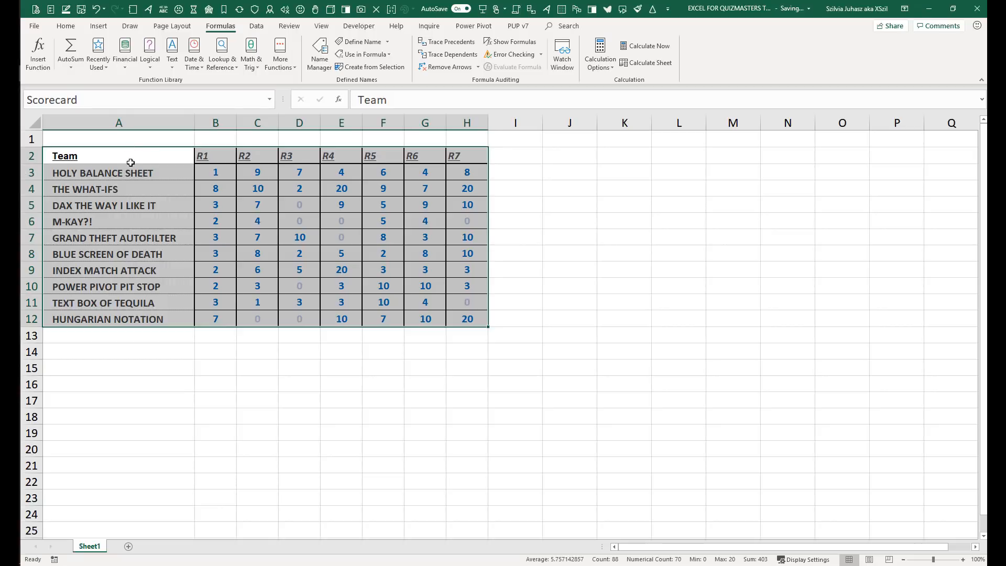
Start a Blank Query from Data > Get Data > From Other Sources.
left_click(256, 25)
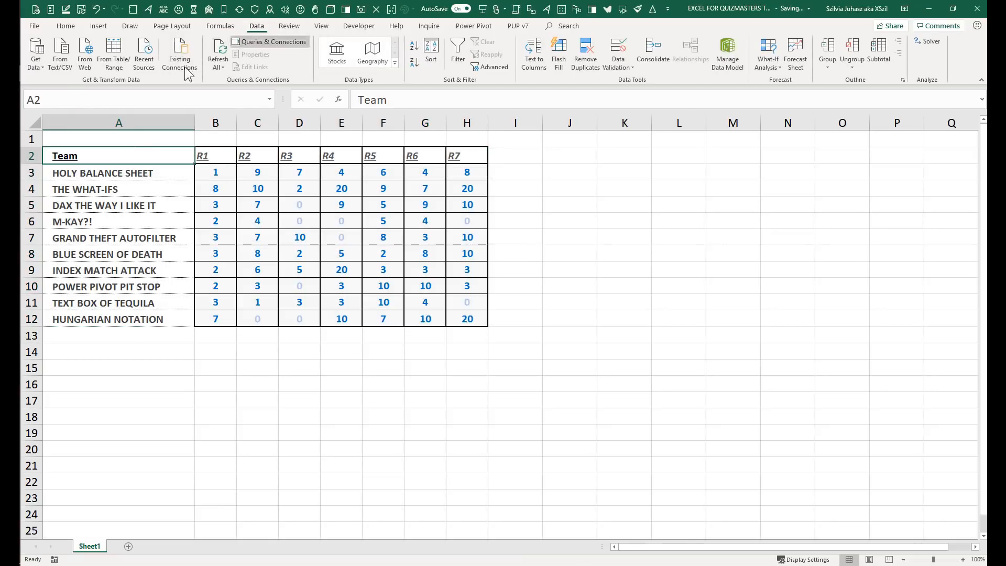
left_click(35, 53)
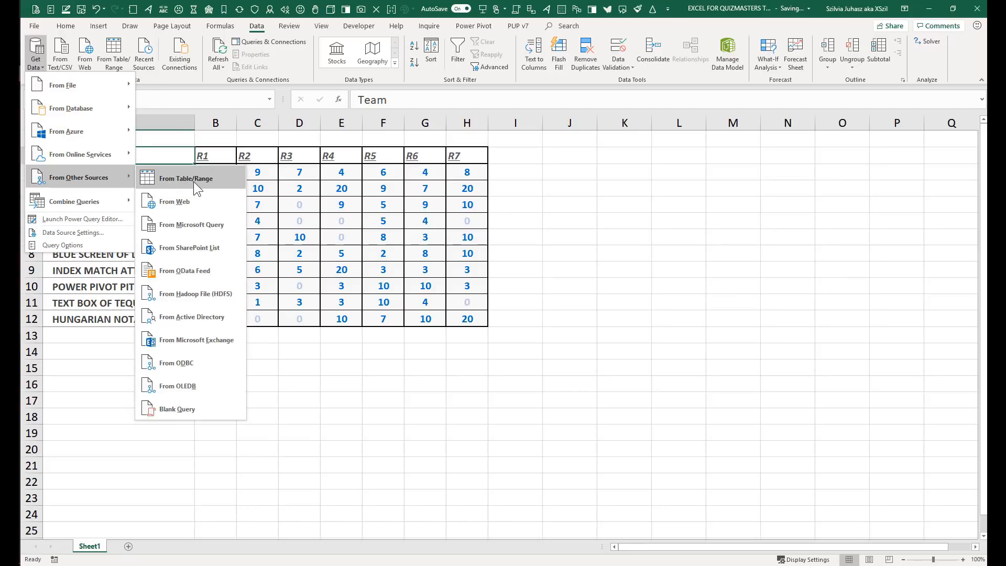
mouse_move(186, 179)
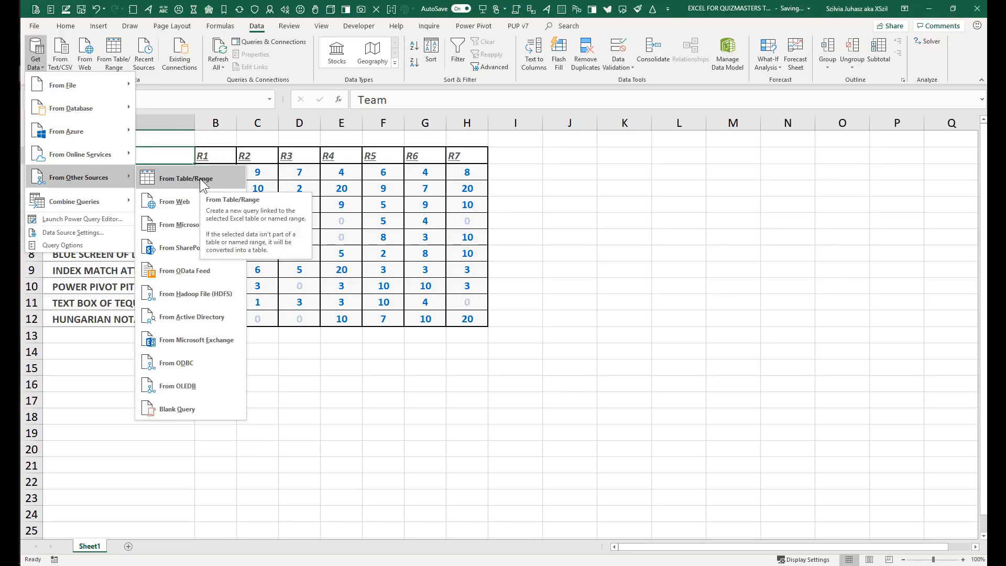
mouse_move(177, 408)
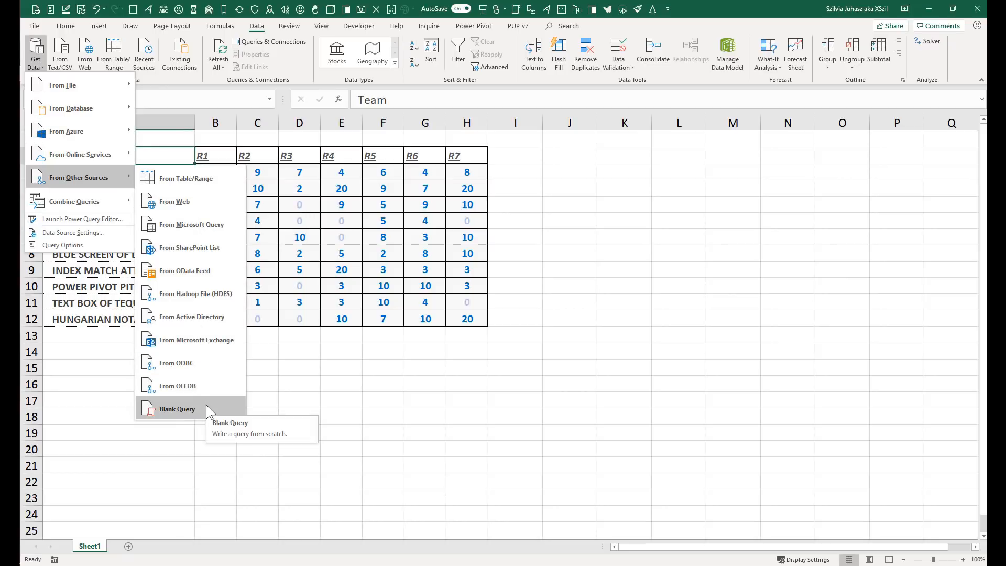
left_click(177, 409)
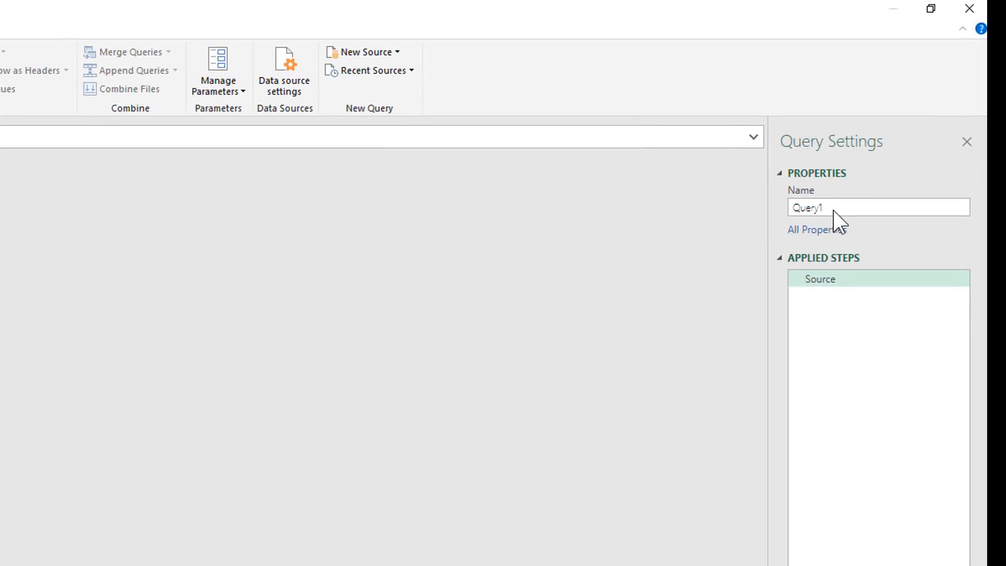
Rename the query from Query1 to RunningTotalsAndRanks in Query Settings.
left_click(873, 206)
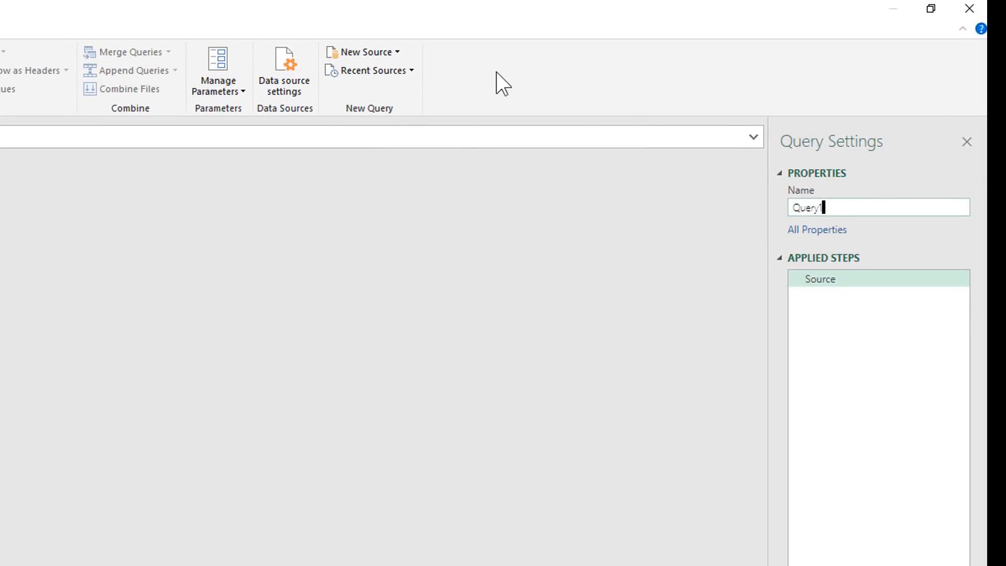
key("ctrl+a")
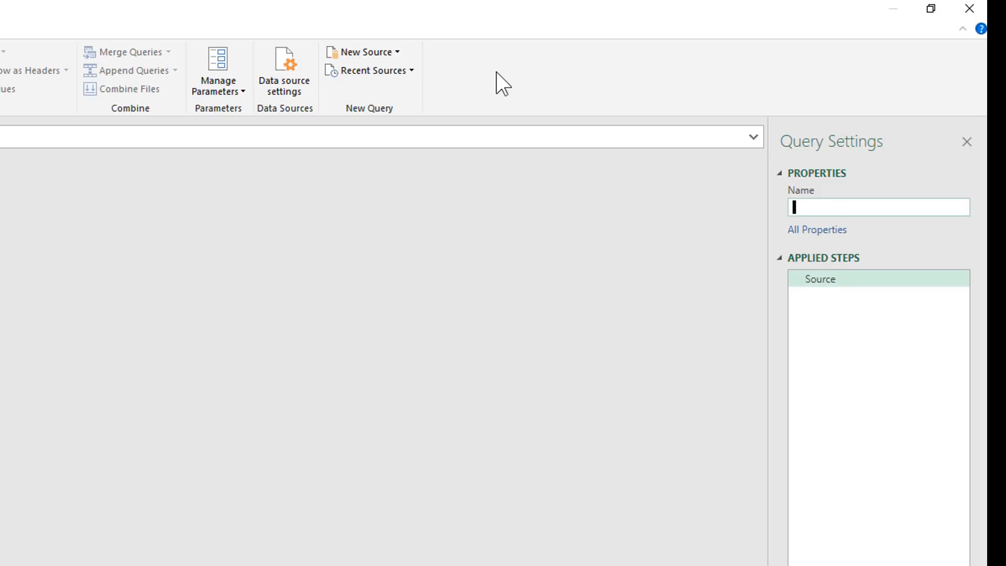
type("Running")
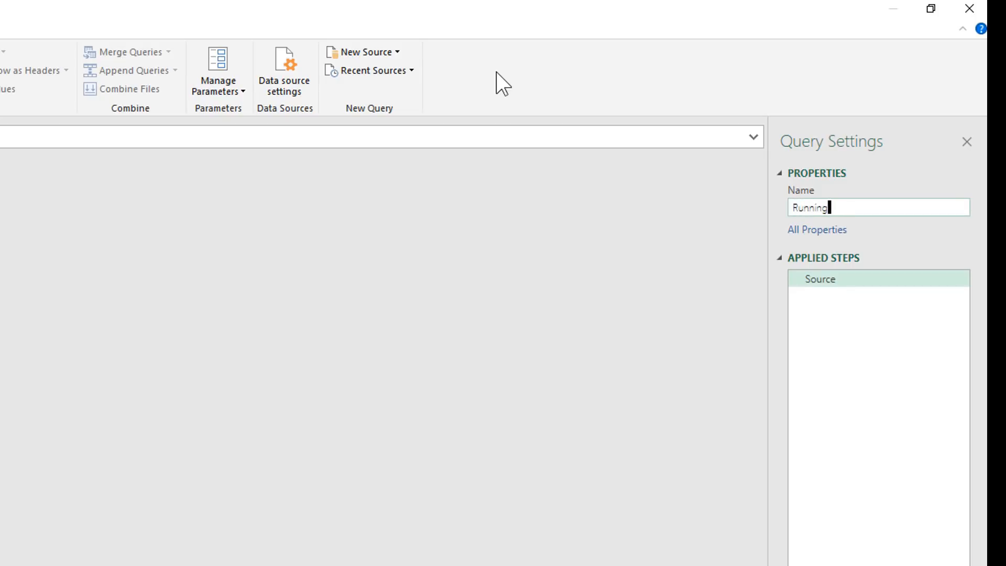
type("T")
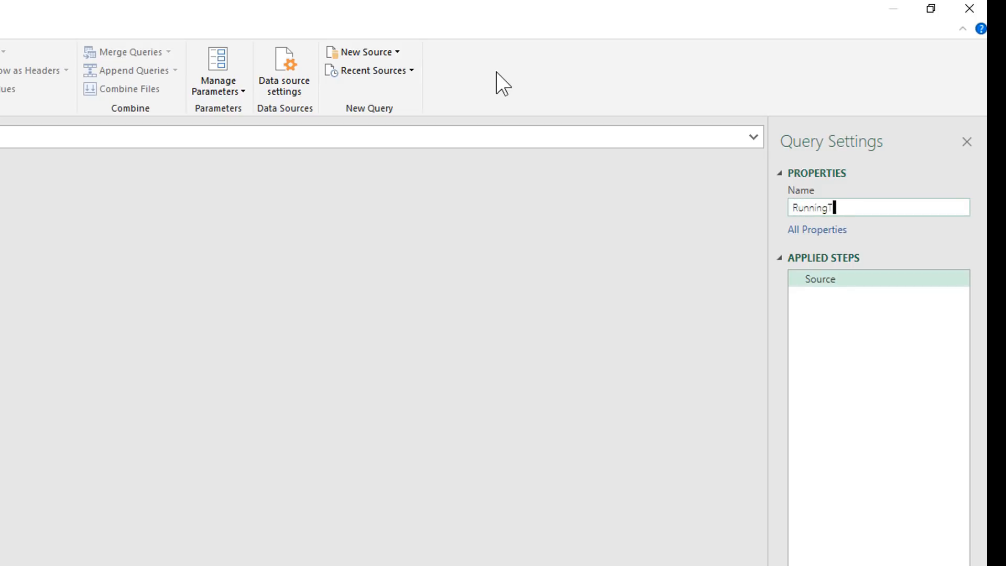
type("otals")
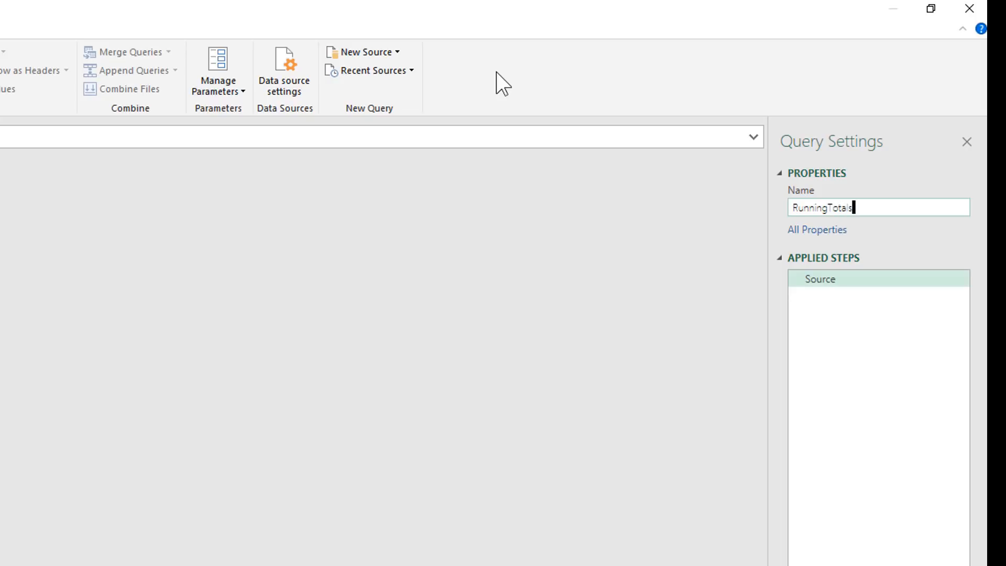
type("AndRanks")
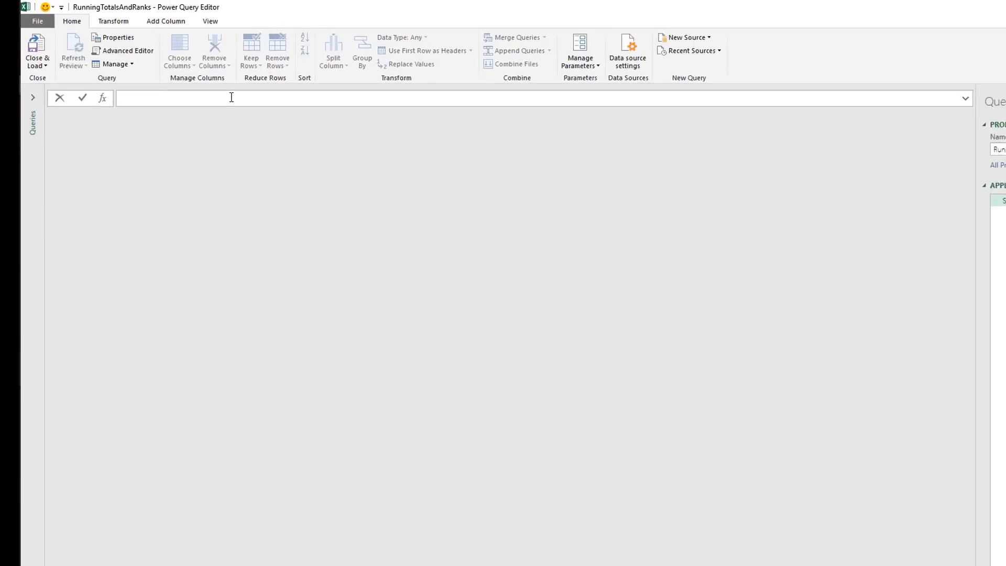
Enter =Excel.CurrentWorkbook() as the query's source formula.
type("=E")
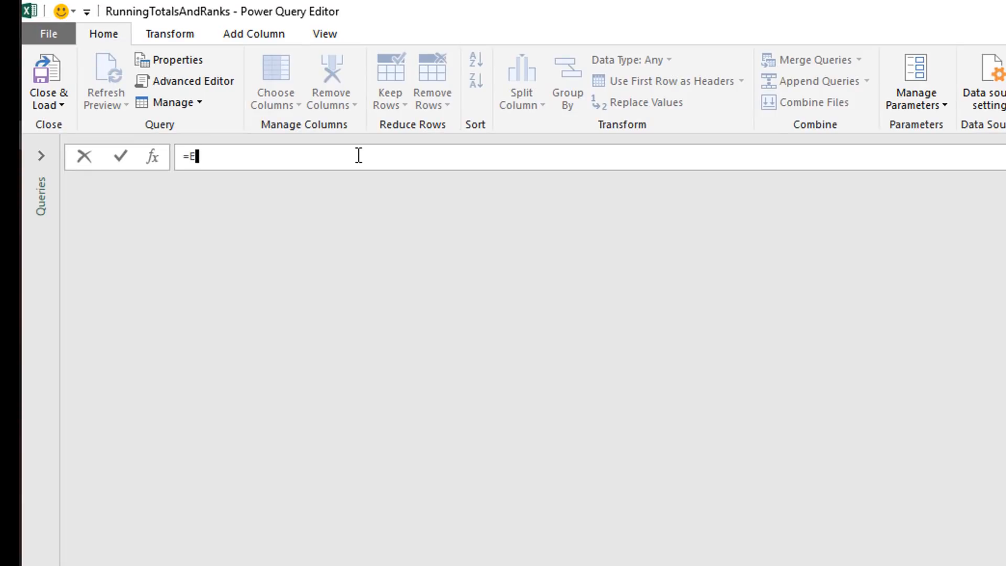
type("xcel.Cu")
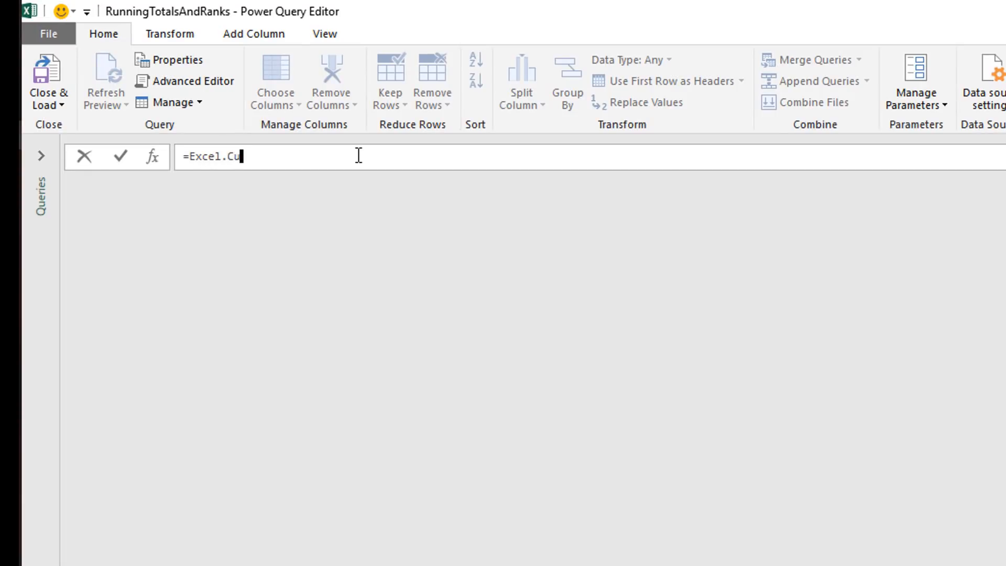
type("rrent")
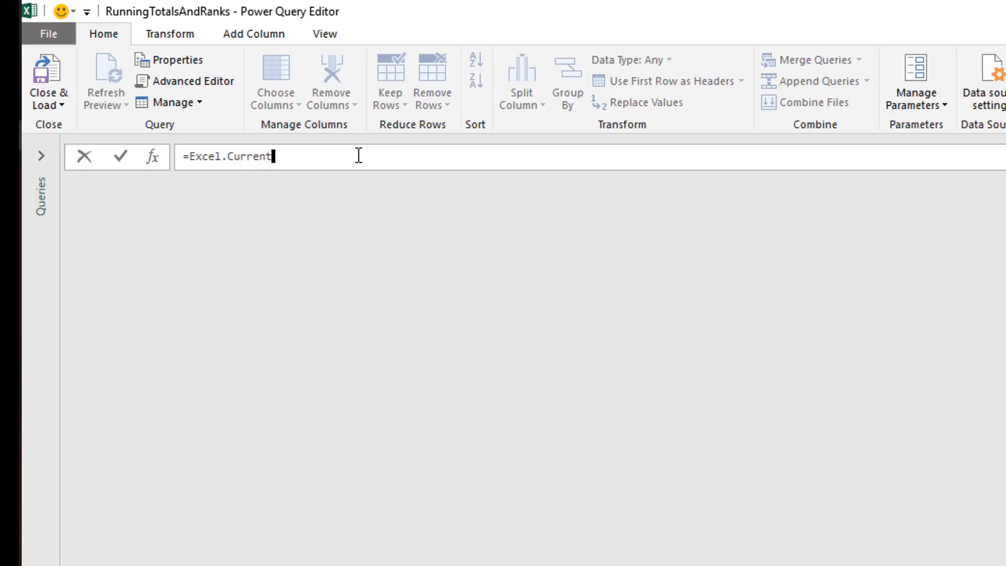
type("Workboo")
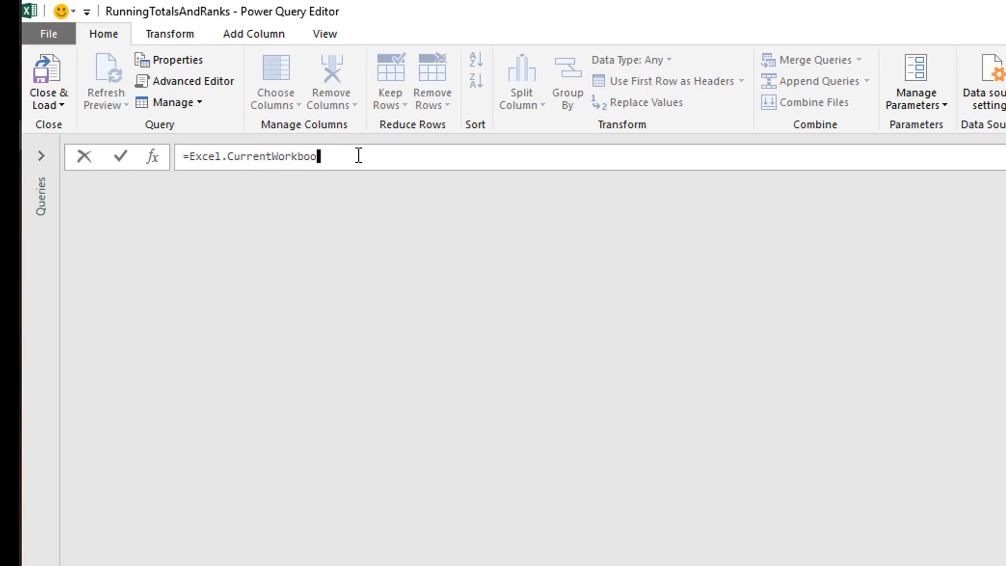
type("()")
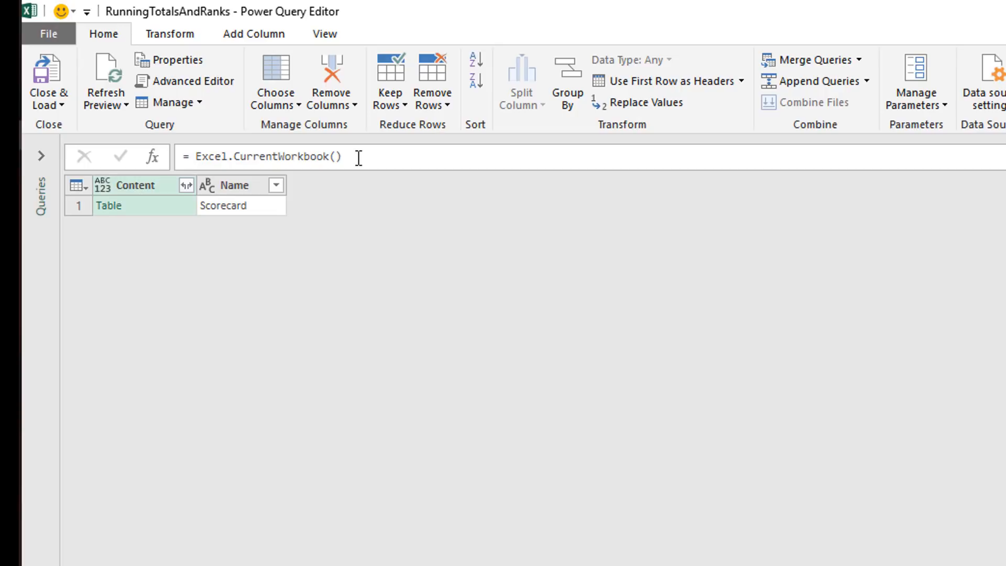
mouse_move(364, 158)
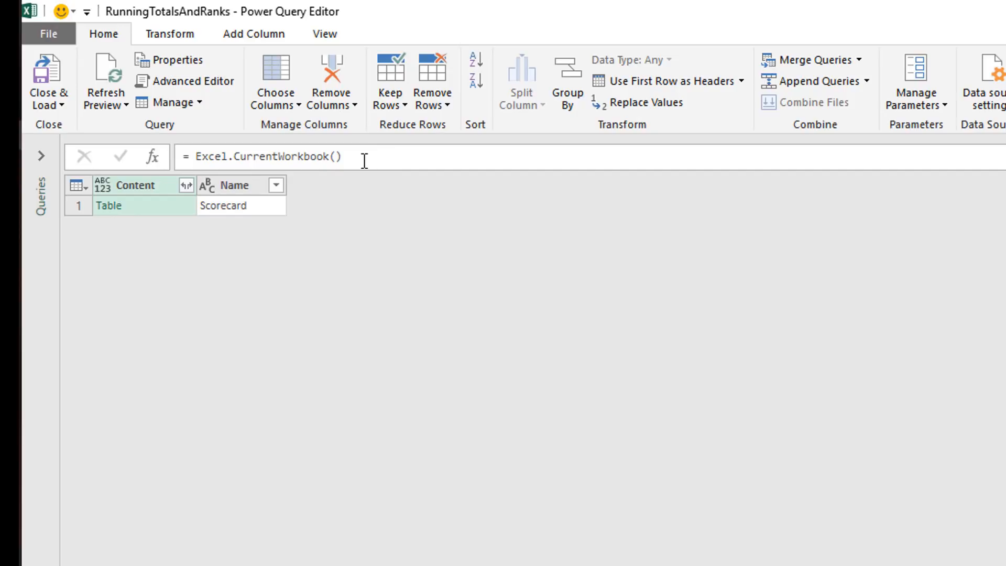
mouse_move(333, 229)
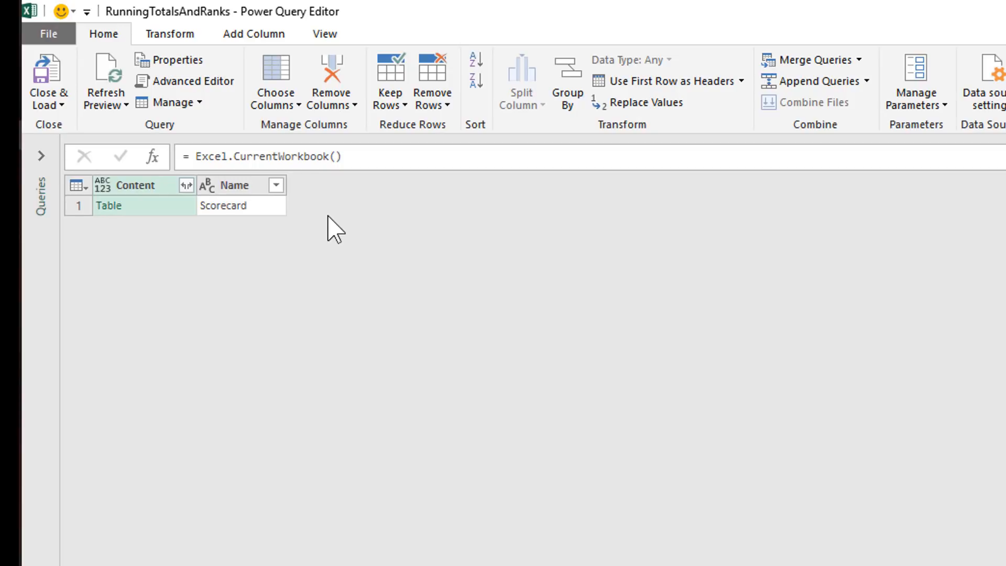
mouse_move(251, 224)
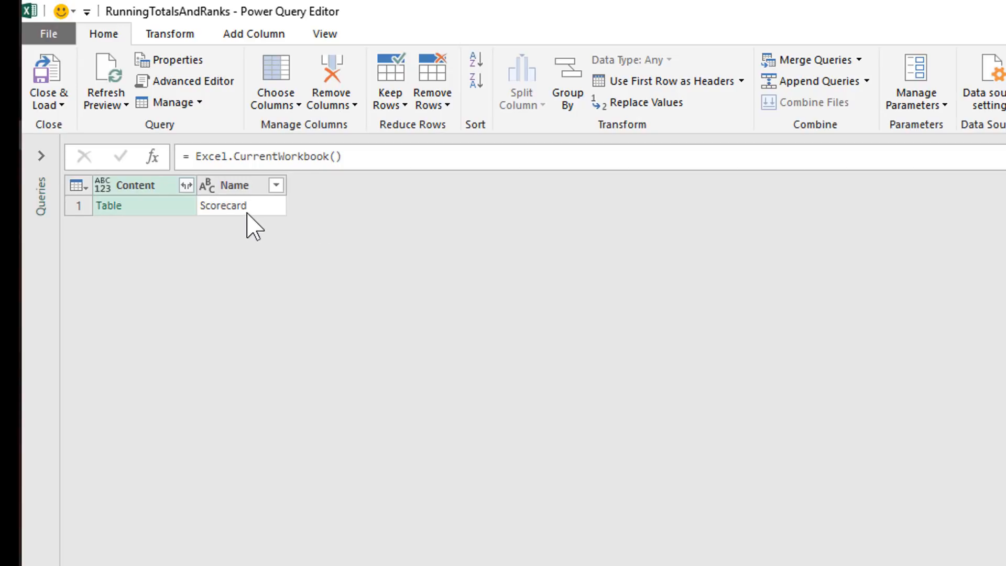
mouse_move(262, 228)
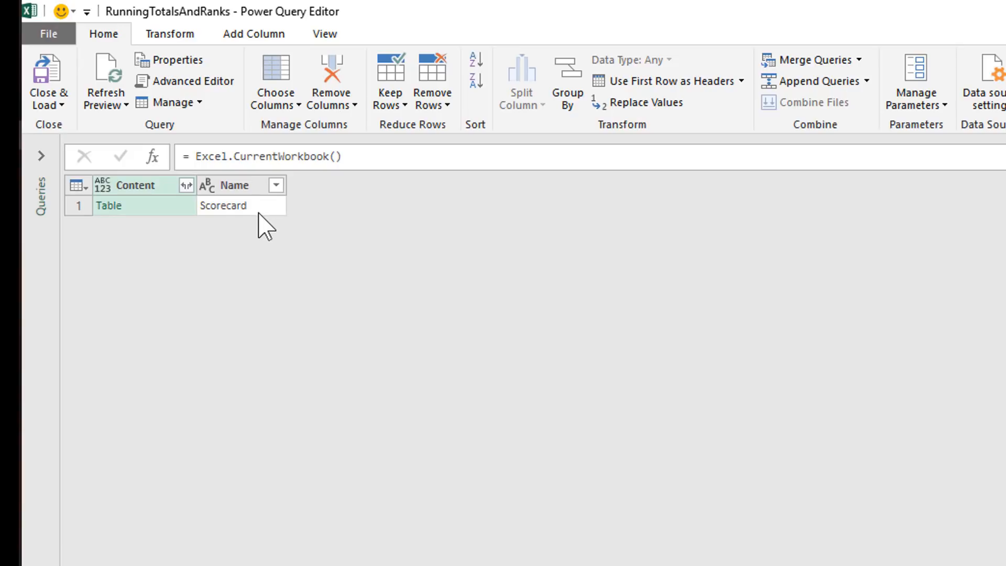
mouse_move(295, 212)
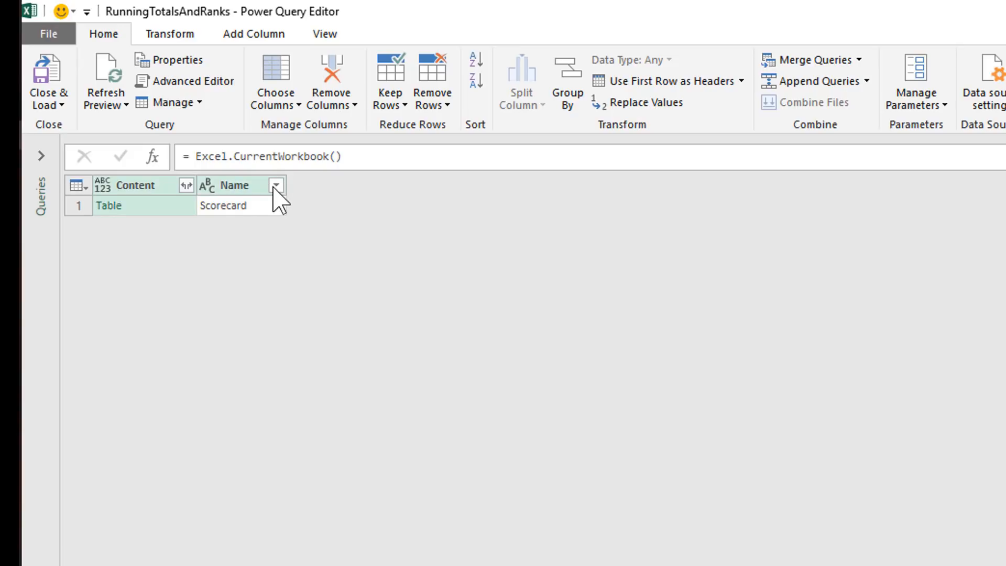
Filter the Name column to keep only rows equal to Scorecard.
left_click(276, 185)
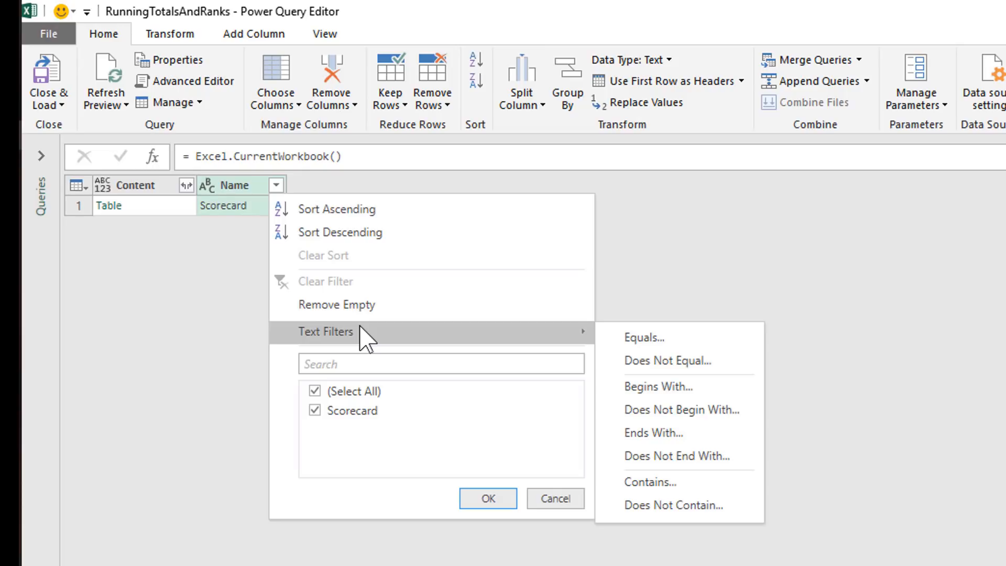
mouse_move(584, 341)
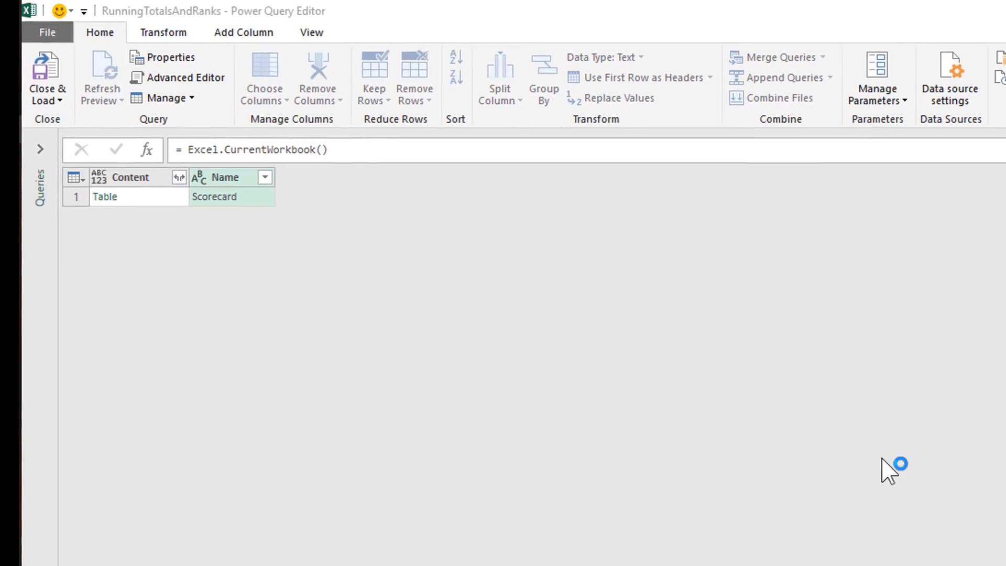
left_click(264, 177)
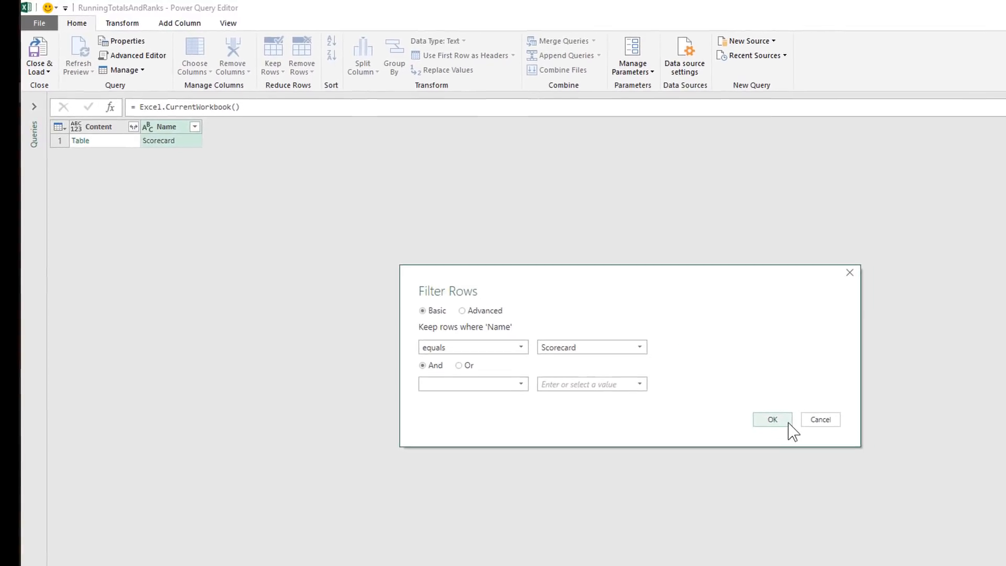
left_click(772, 419)
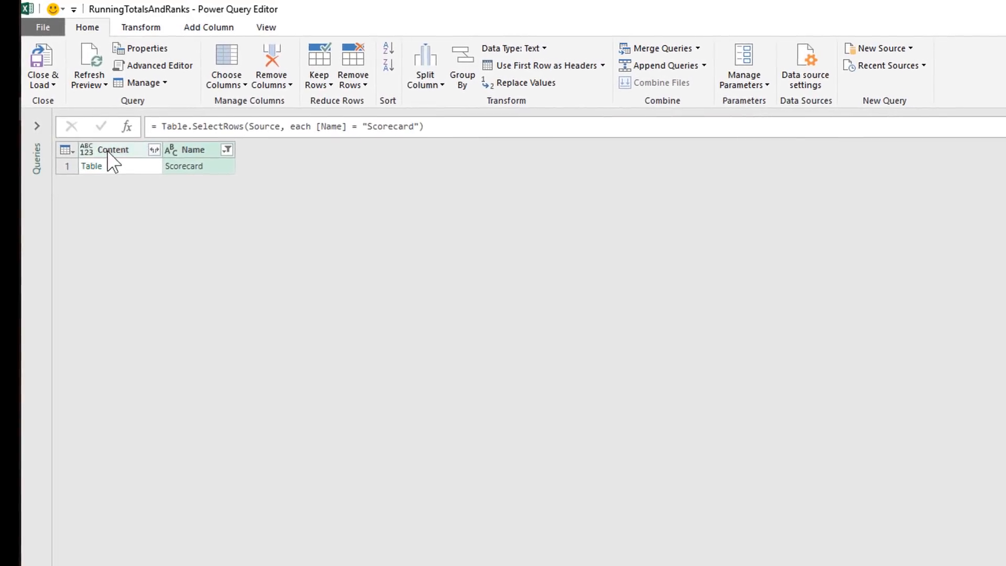
Remove all columns except Content, then expand Content into all eight columns.
right_click(112, 149)
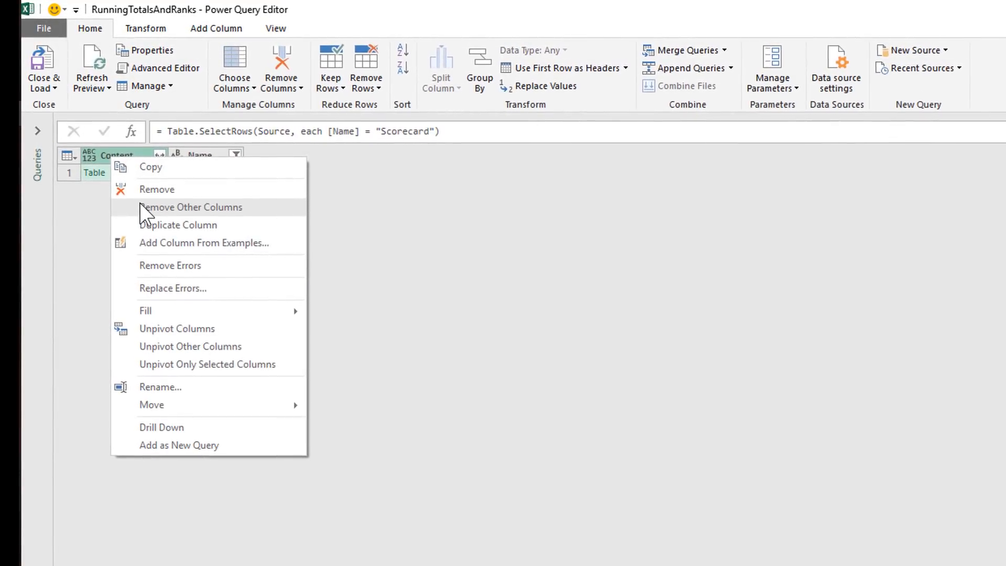
left_click(191, 206)
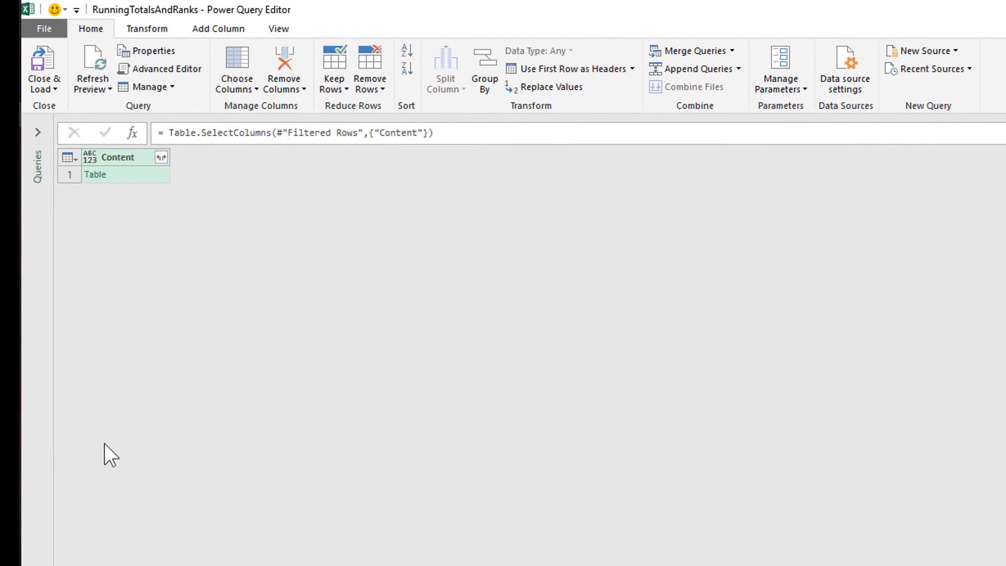
mouse_move(131, 212)
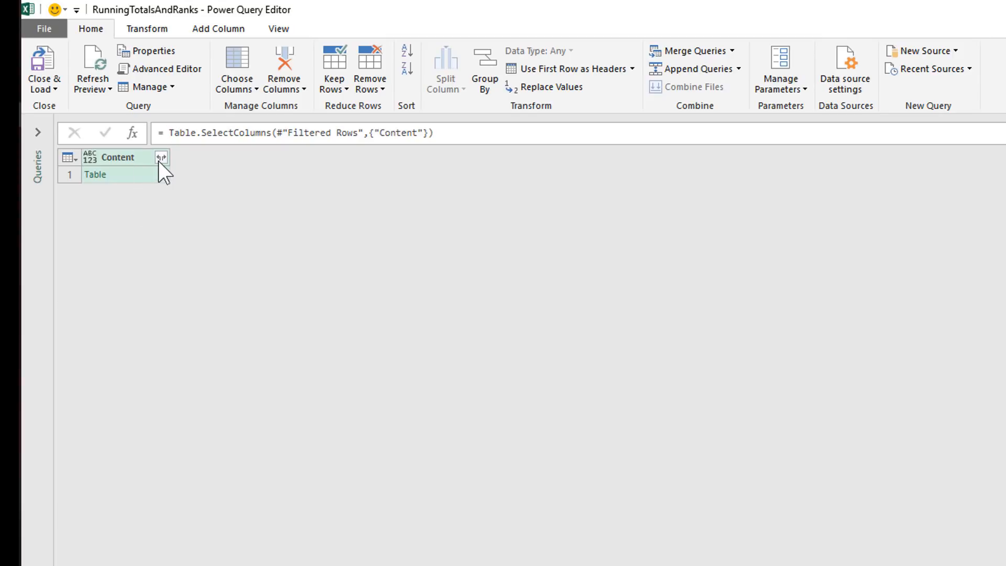
mouse_move(162, 158)
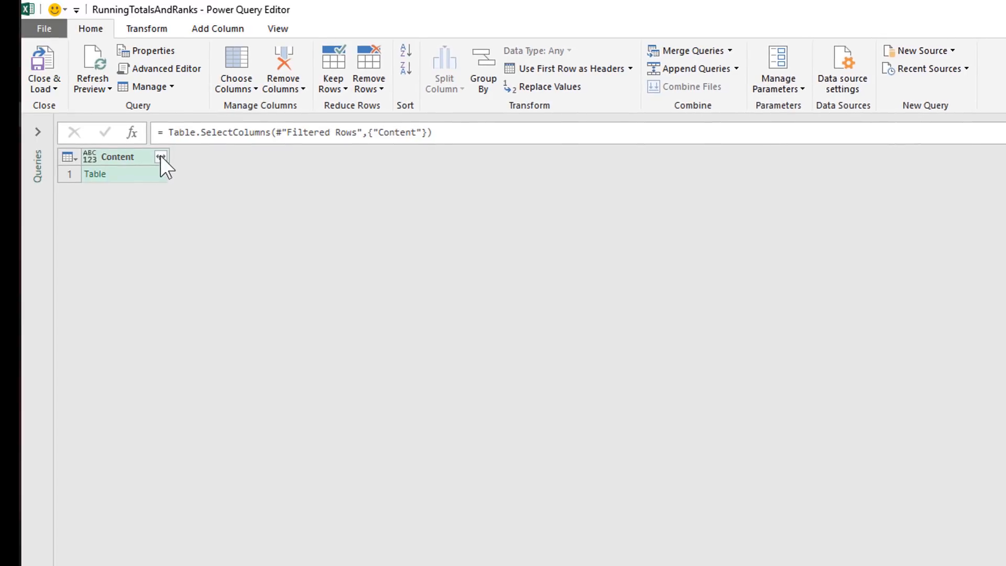
left_click(161, 157)
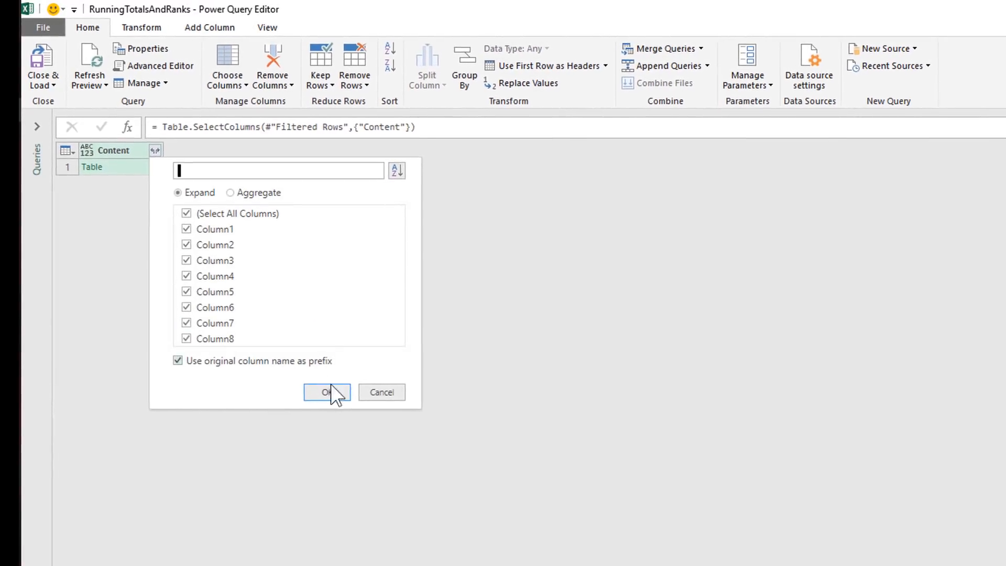
left_click(327, 392)
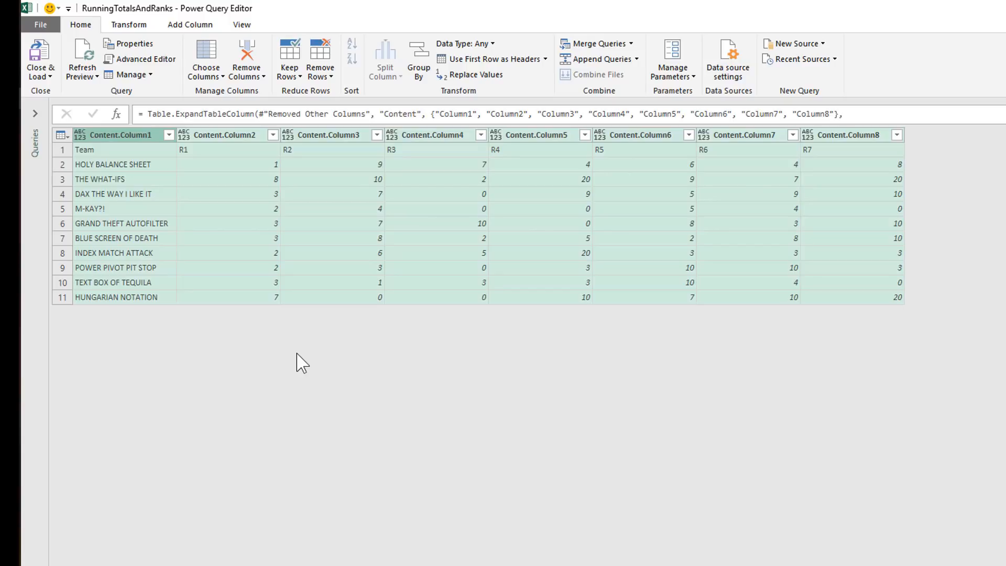
mouse_move(507, 68)
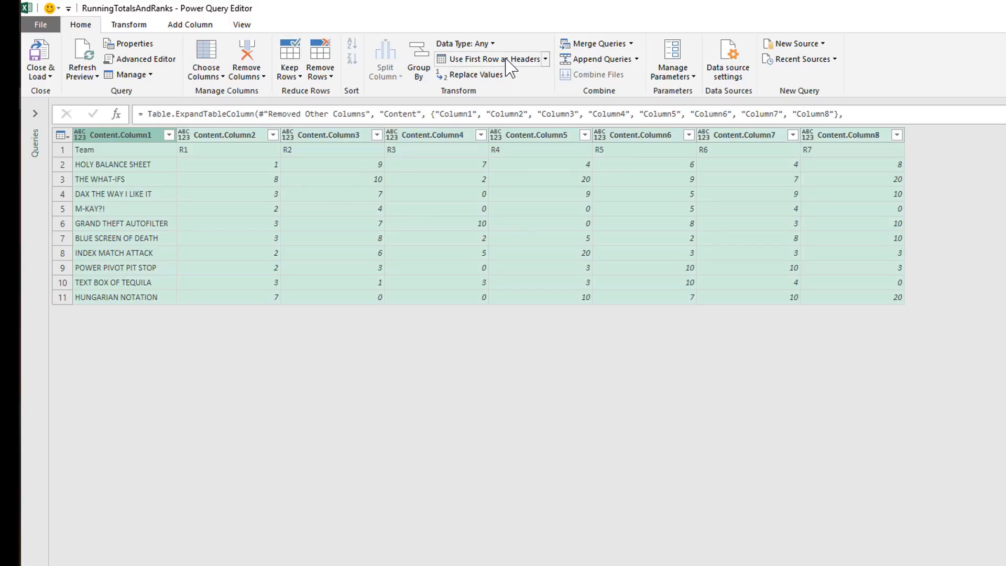
mouse_move(507, 58)
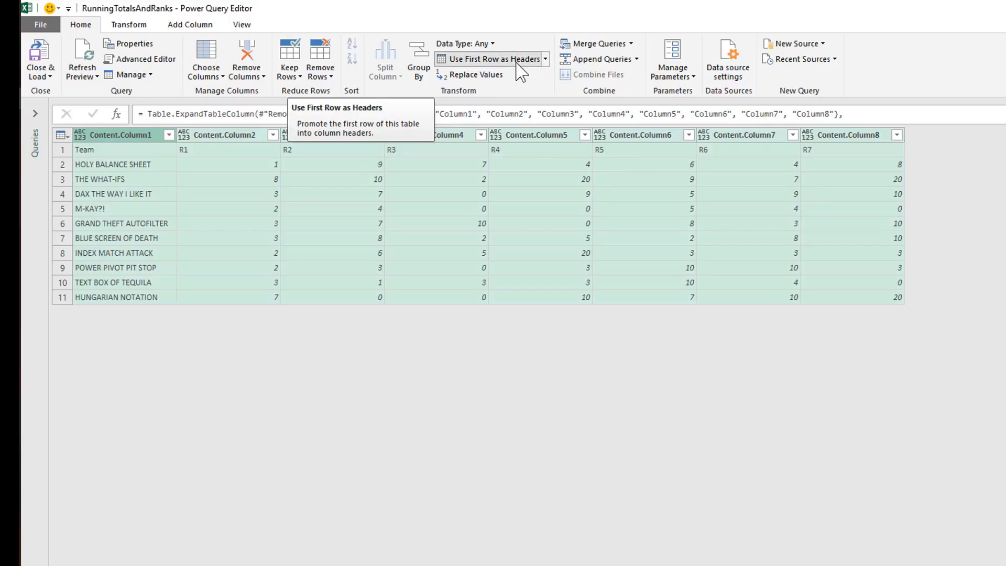
Use the first row as headers, giving Team and R1–R7 columns.
left_click(488, 58)
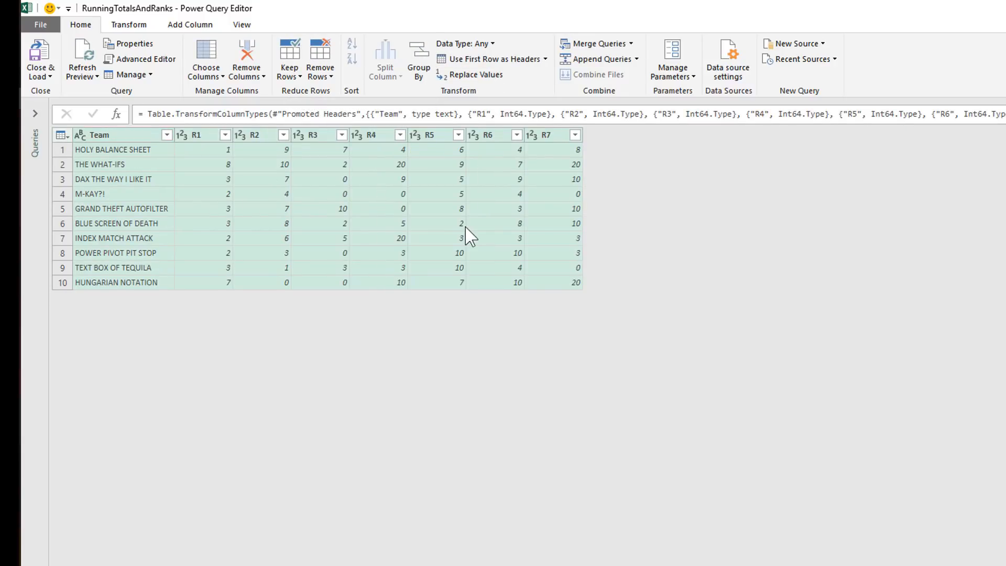
mouse_move(465, 239)
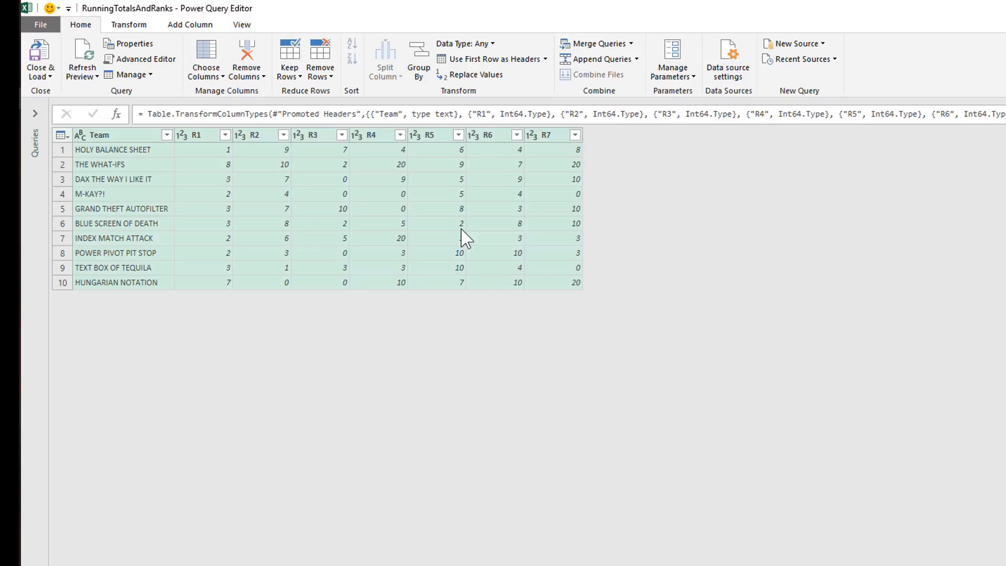
mouse_move(145, 149)
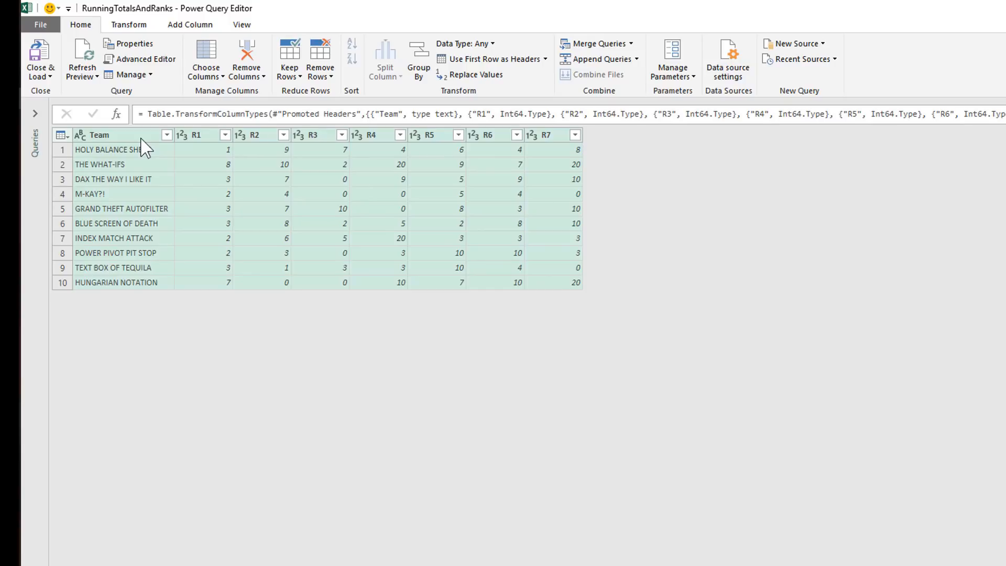
Select the Team column and open the Transform tab's Unpivot Columns options.
left_click(99, 135)
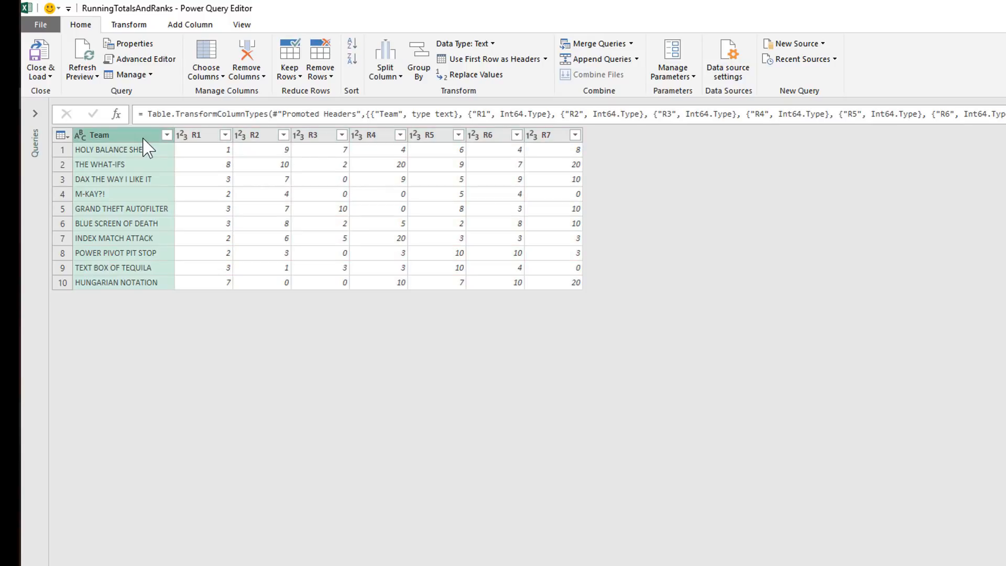
mouse_move(132, 31)
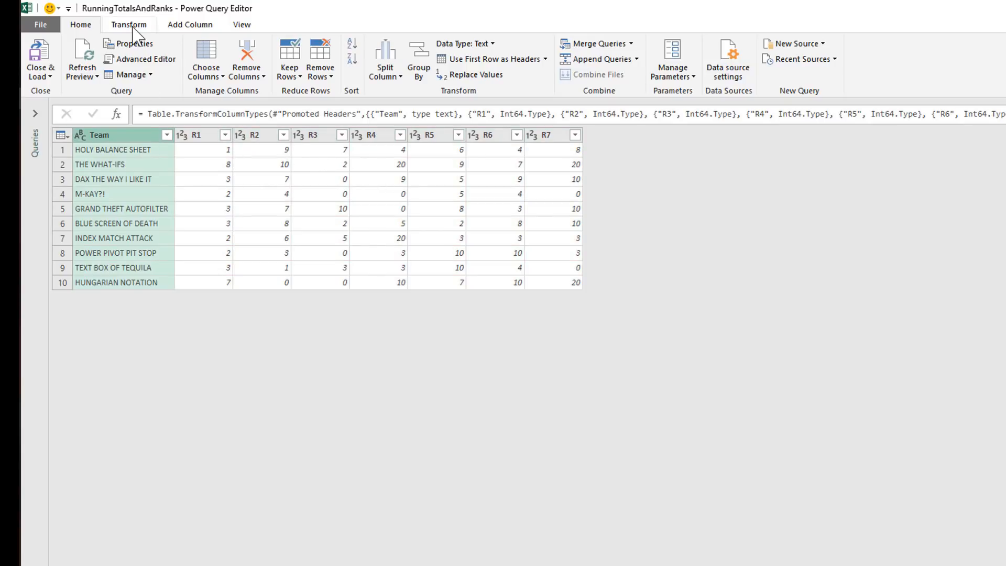
left_click(129, 25)
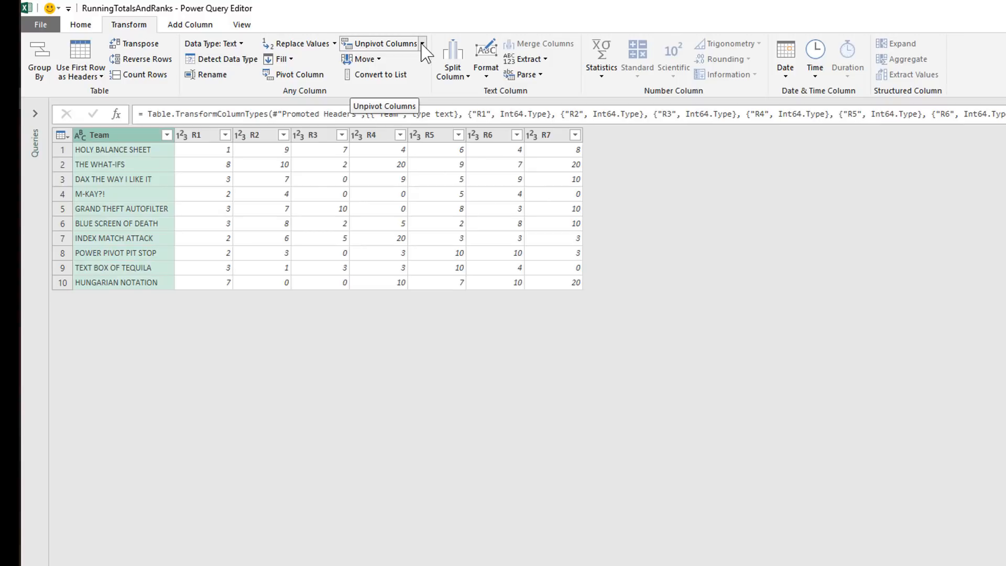
left_click(423, 44)
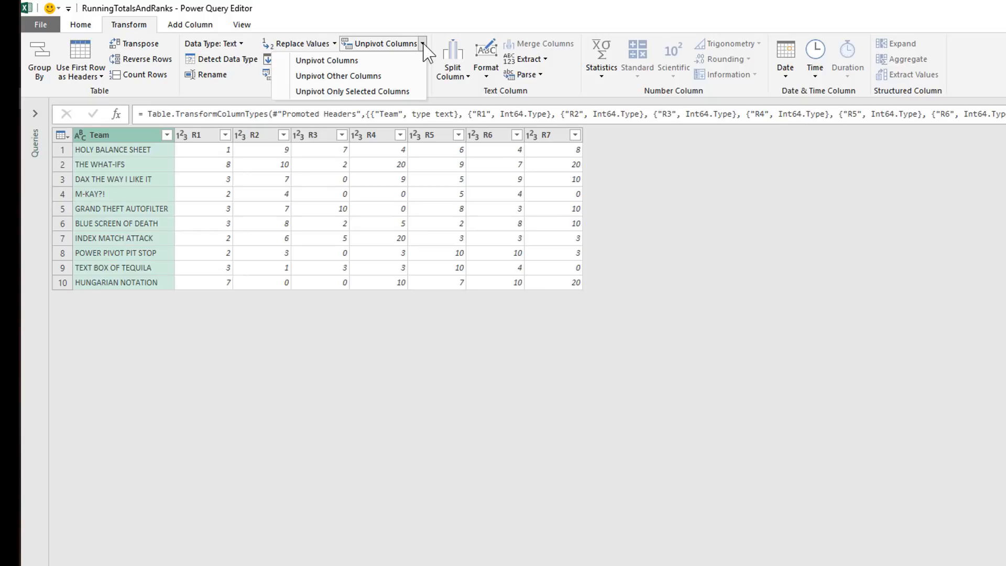
mouse_move(339, 75)
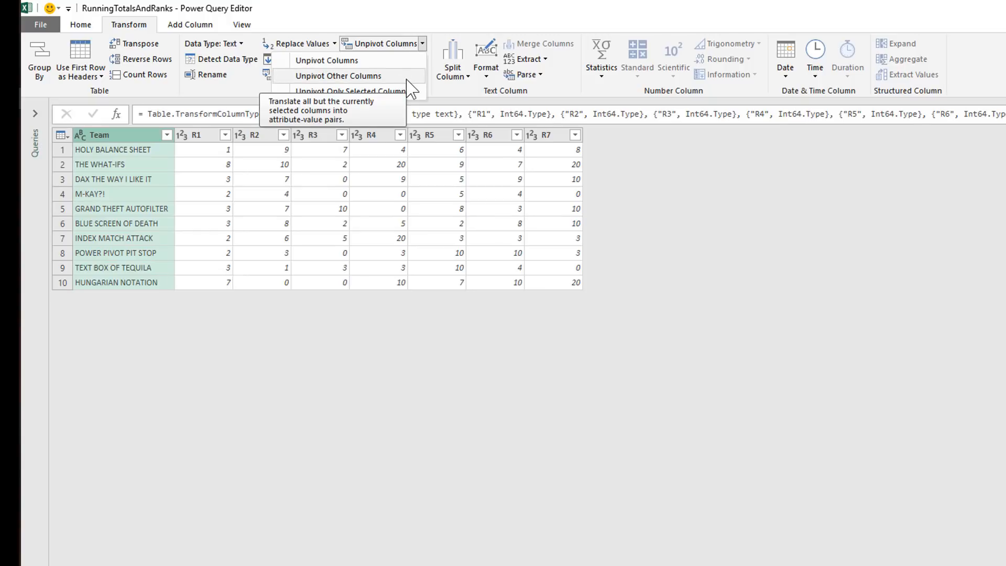
mouse_move(411, 91)
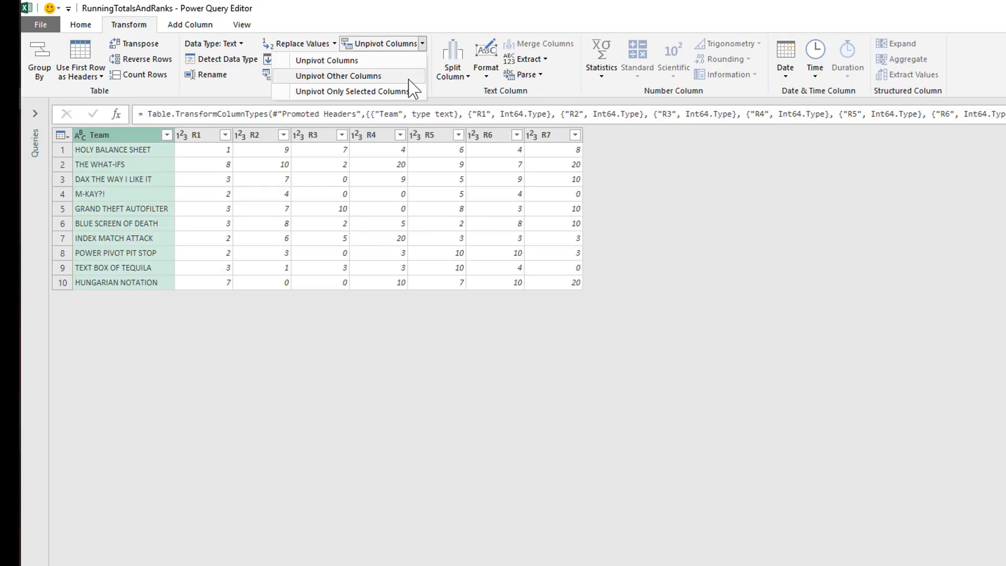
Unpivot all columns except Team into Attribute and Value pairs.
left_click(339, 76)
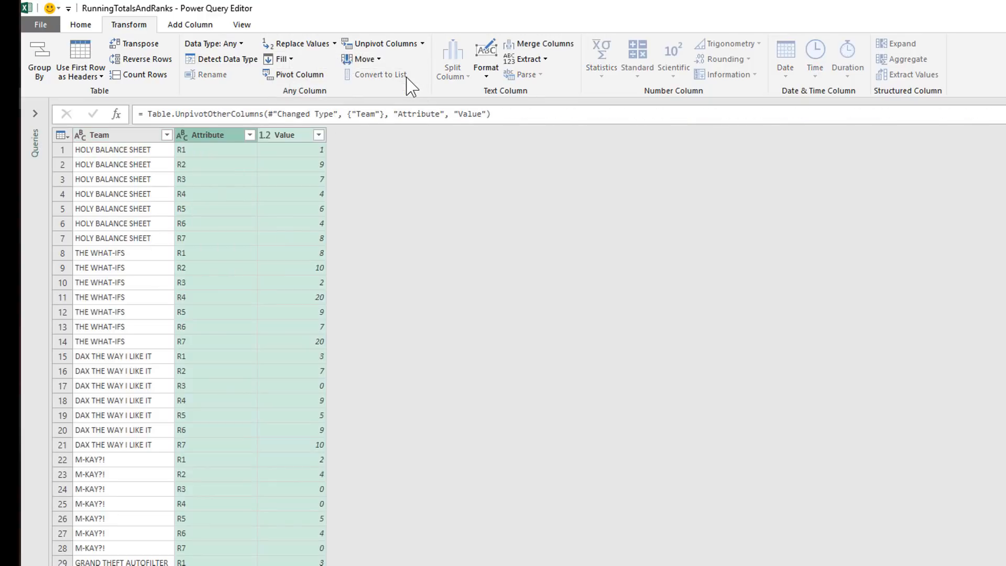
mouse_move(456, 138)
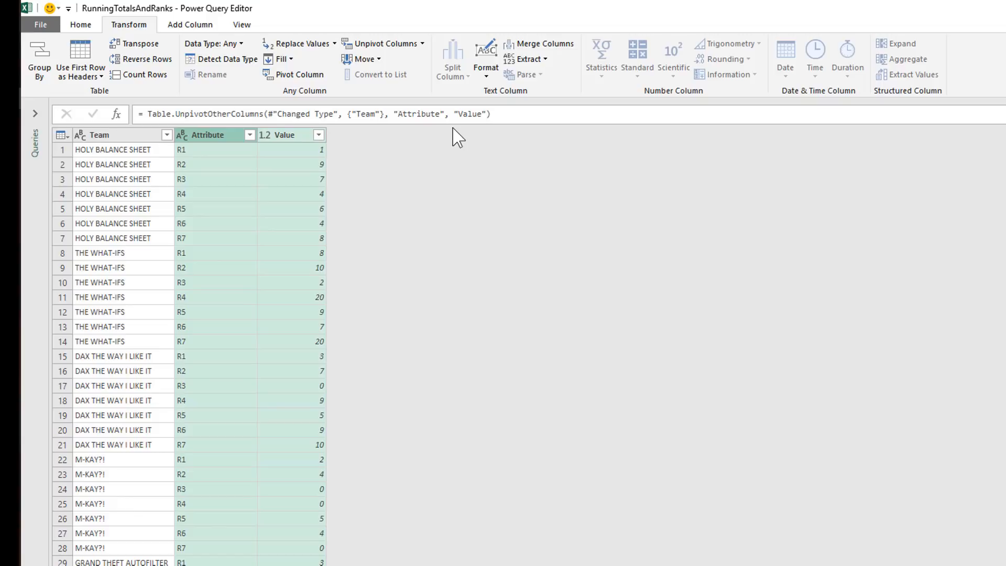
mouse_move(120, 177)
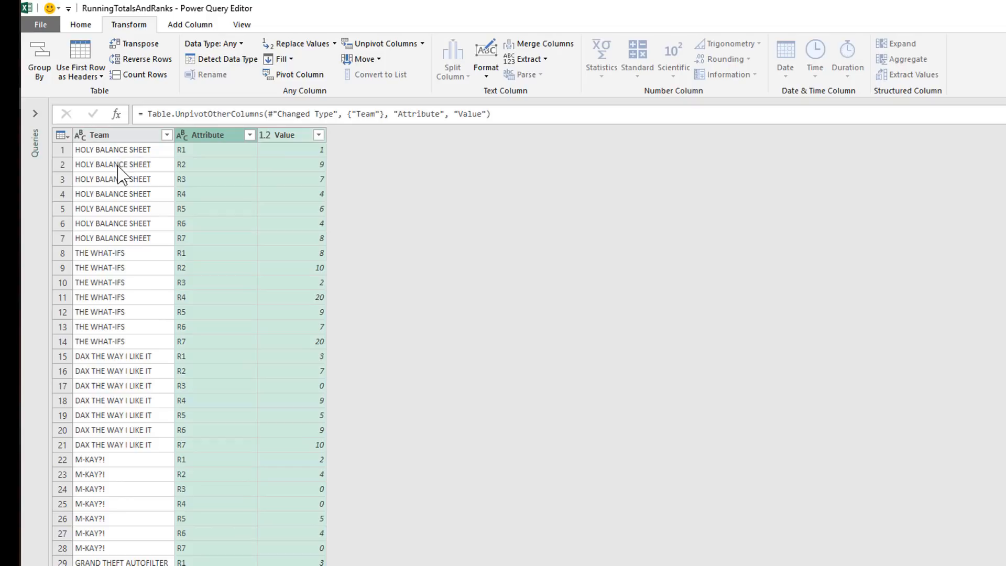
left_click(80, 25)
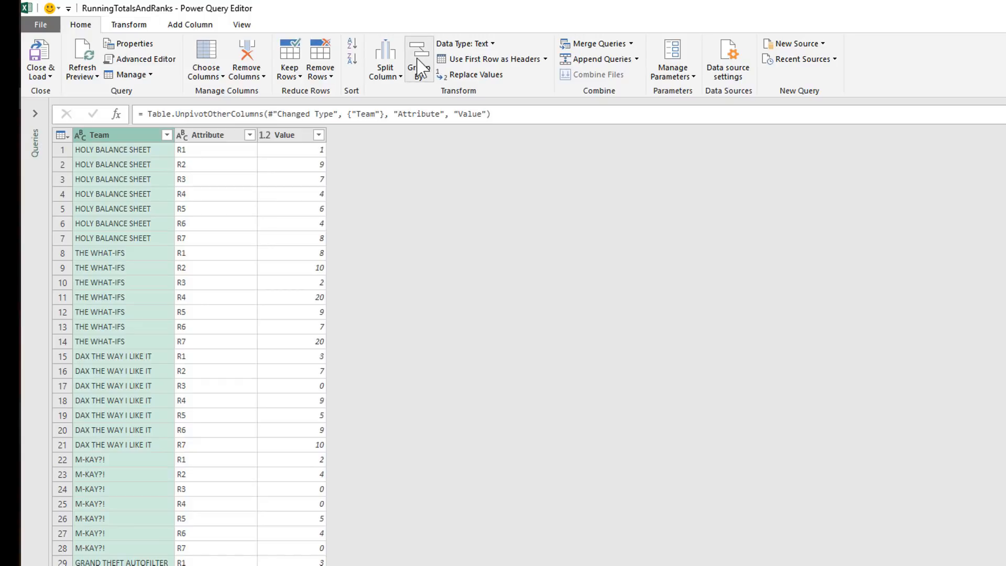
Group rows by Team, summing Value into a new column named Running Total.
left_click(417, 57)
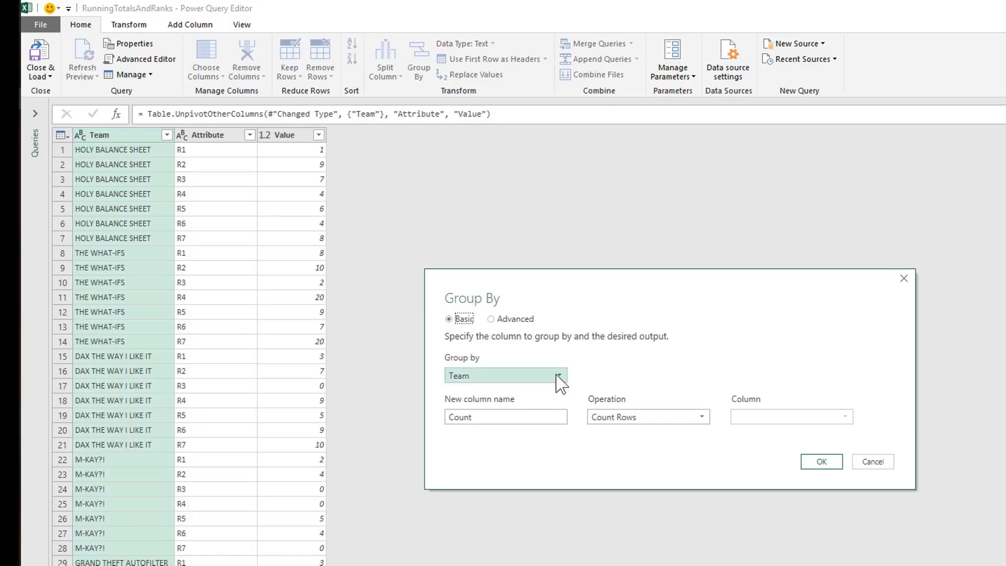
mouse_move(543, 397)
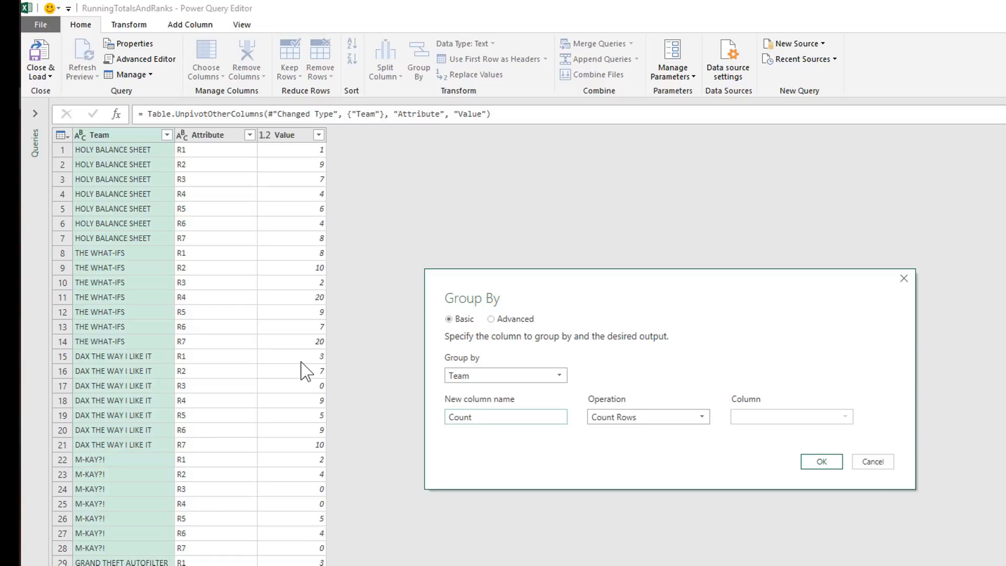
left_click(506, 417)
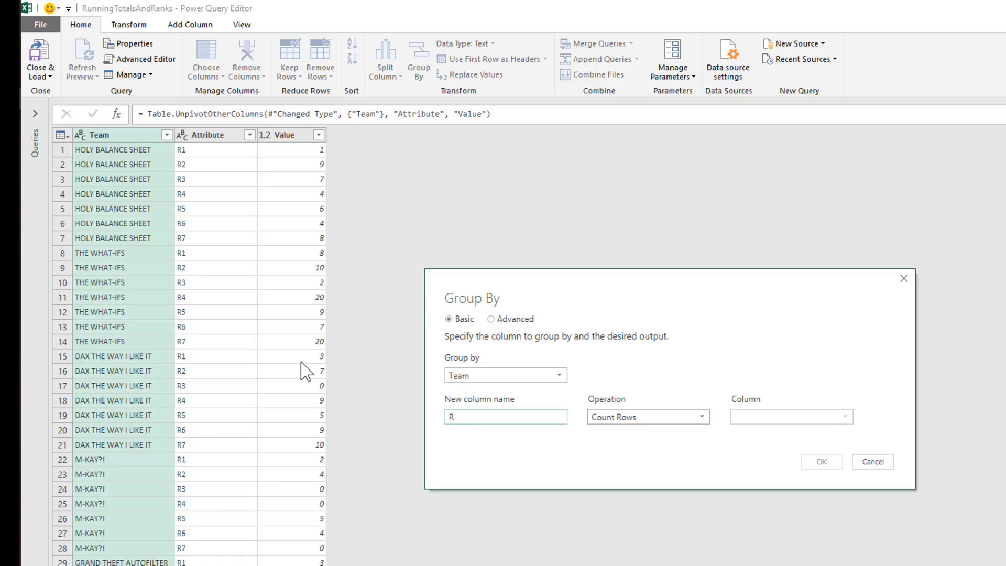
type("Running")
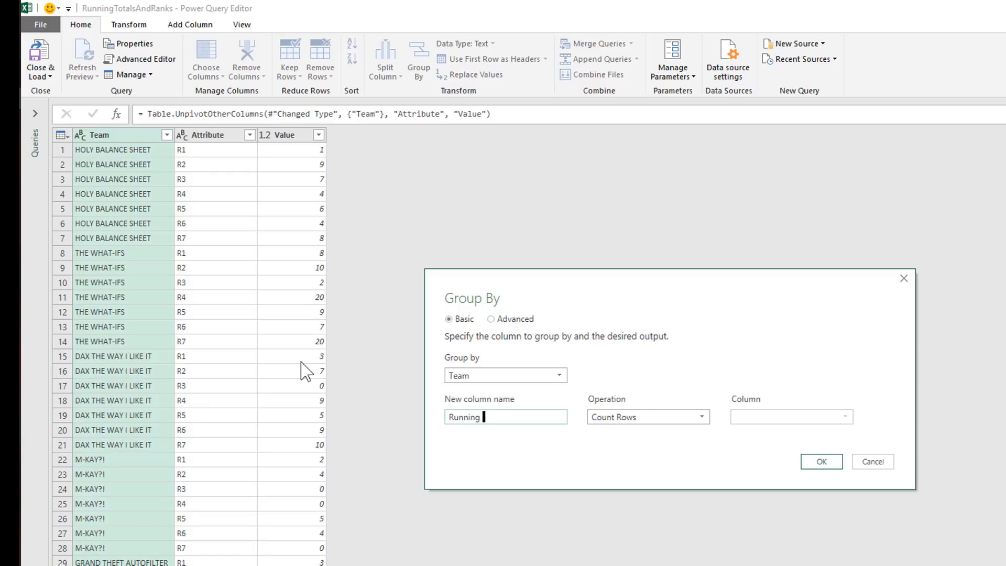
type("Total")
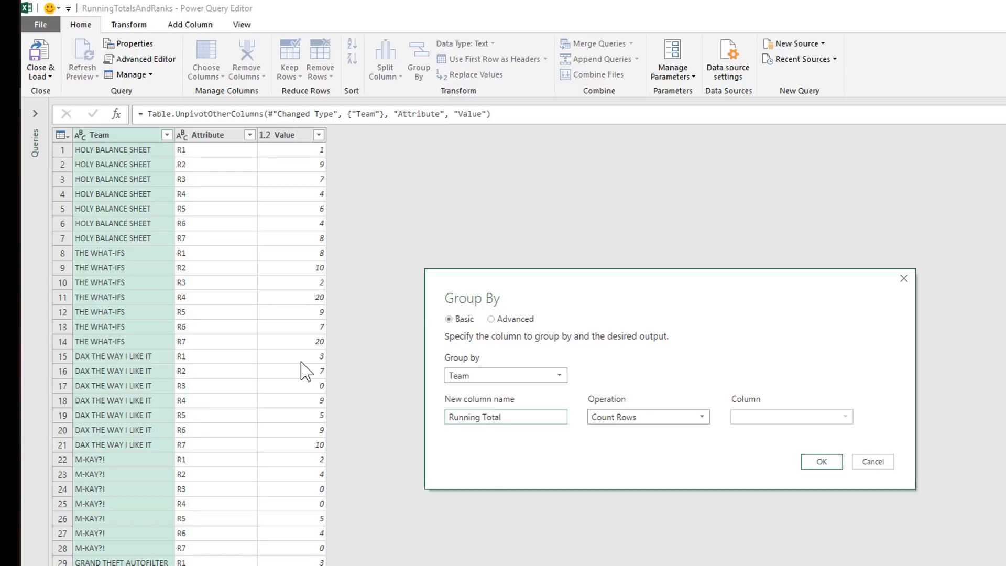
left_click(645, 416)
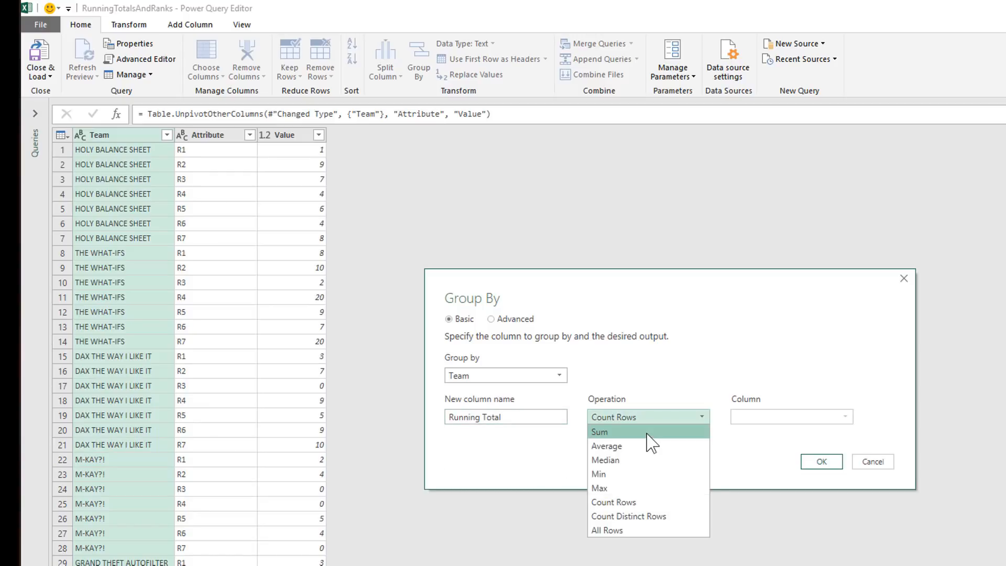
left_click(600, 431)
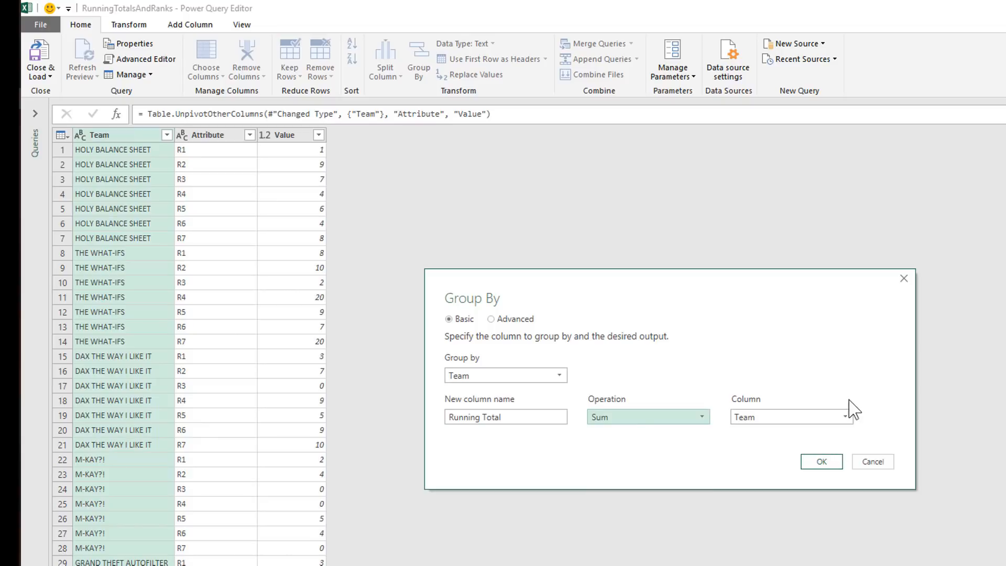
left_click(844, 417)
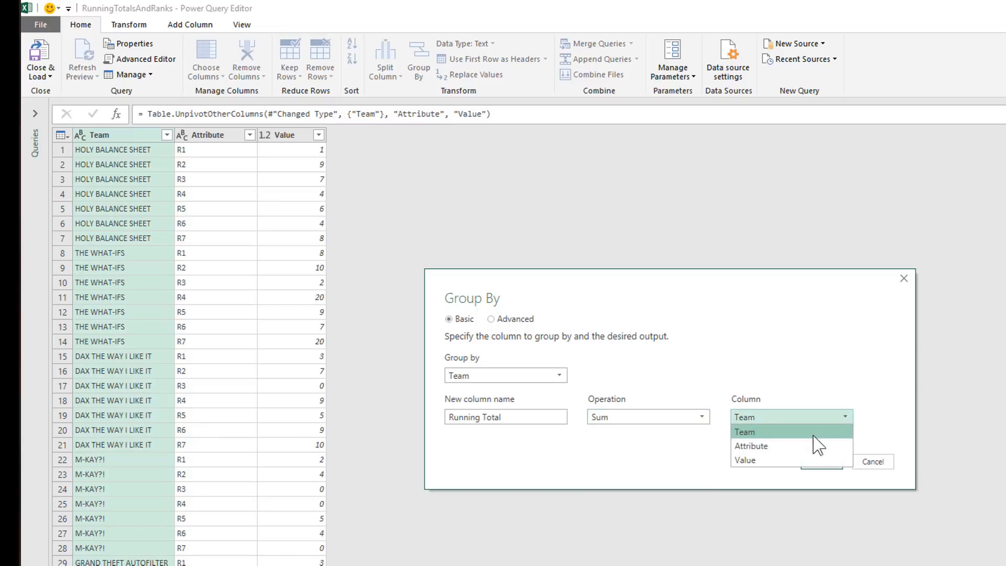
left_click(745, 460)
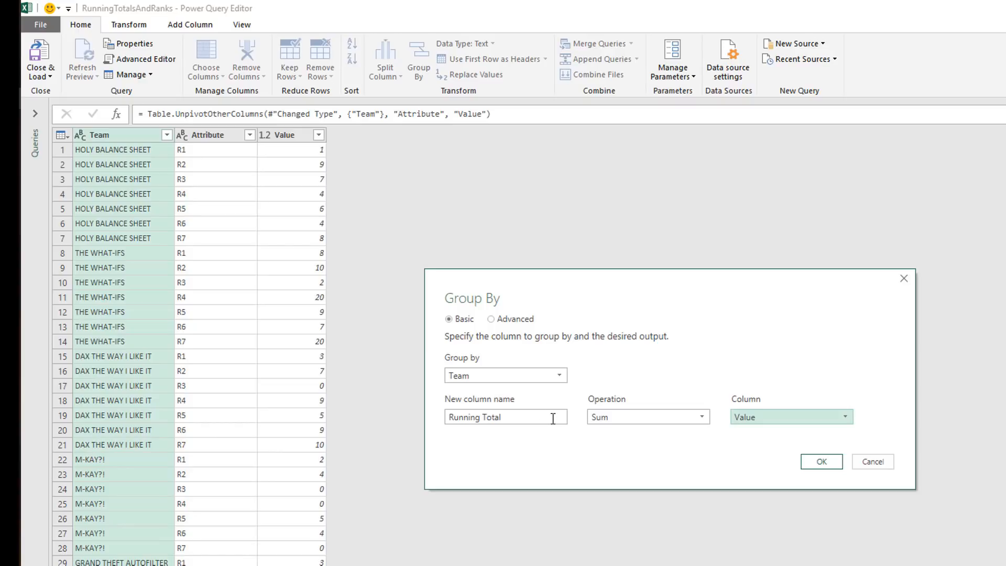
mouse_move(293, 149)
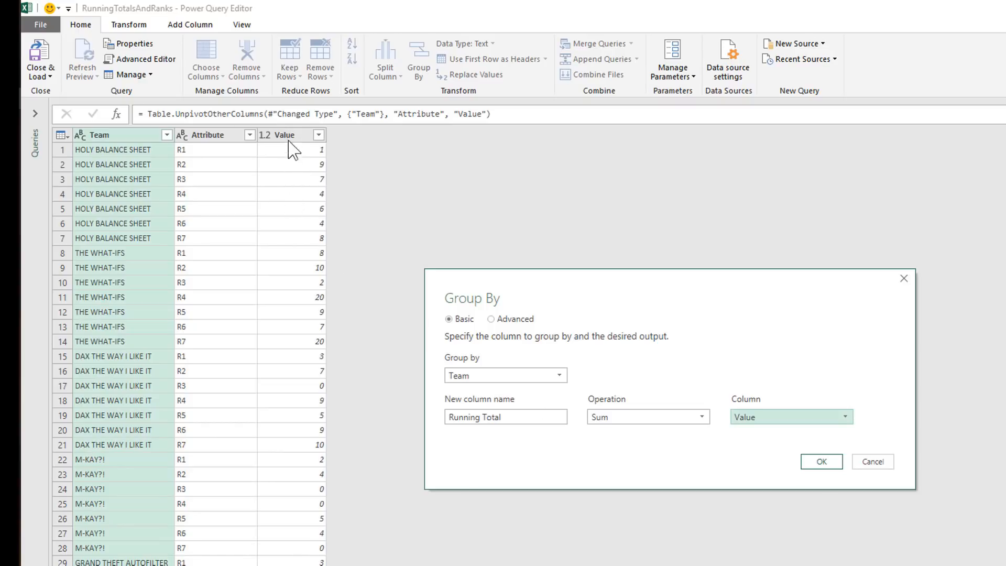
mouse_move(271, 188)
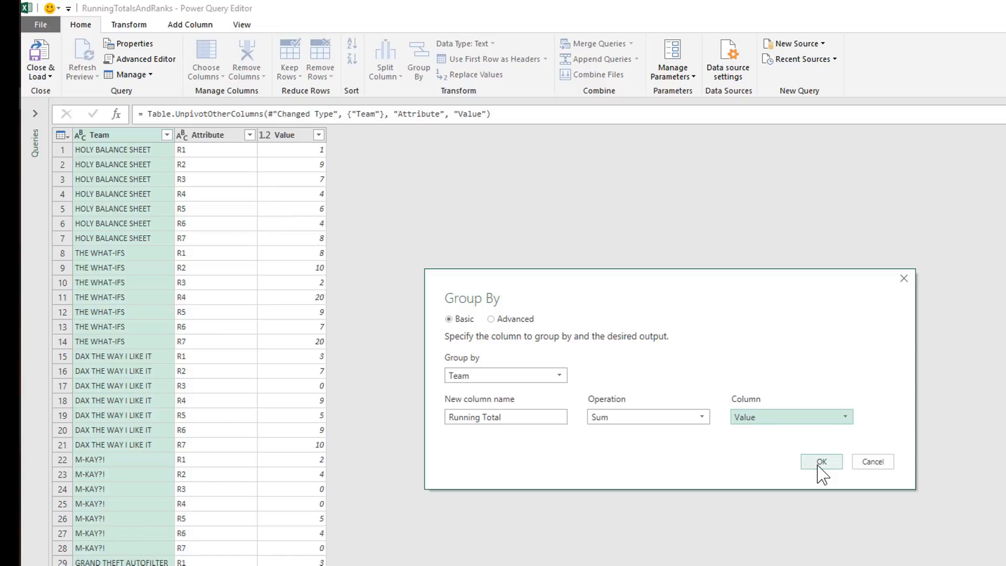
Sum Running Total per team and sort the totals descending, from 76 to 15.
left_click(822, 461)
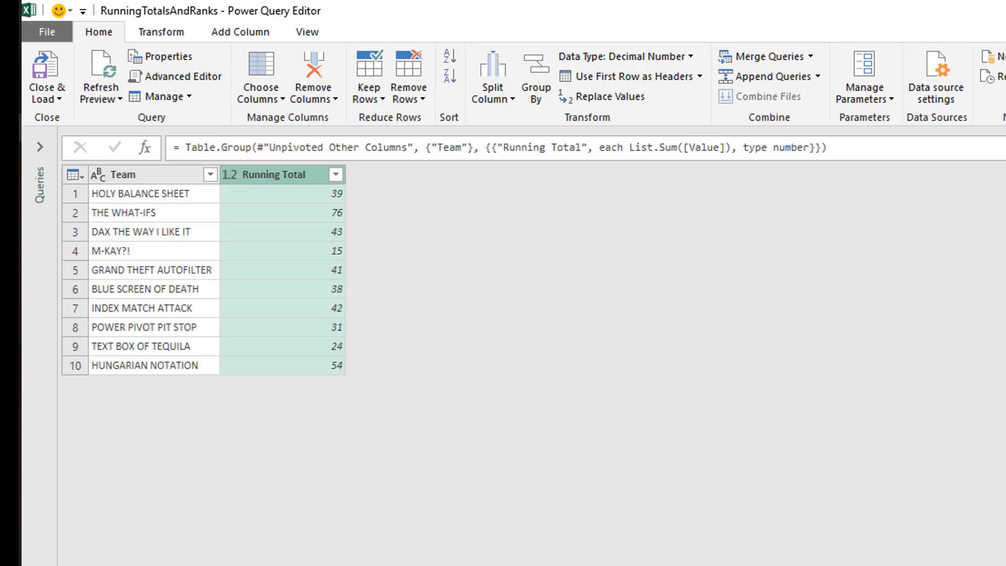
mouse_move(314, 170)
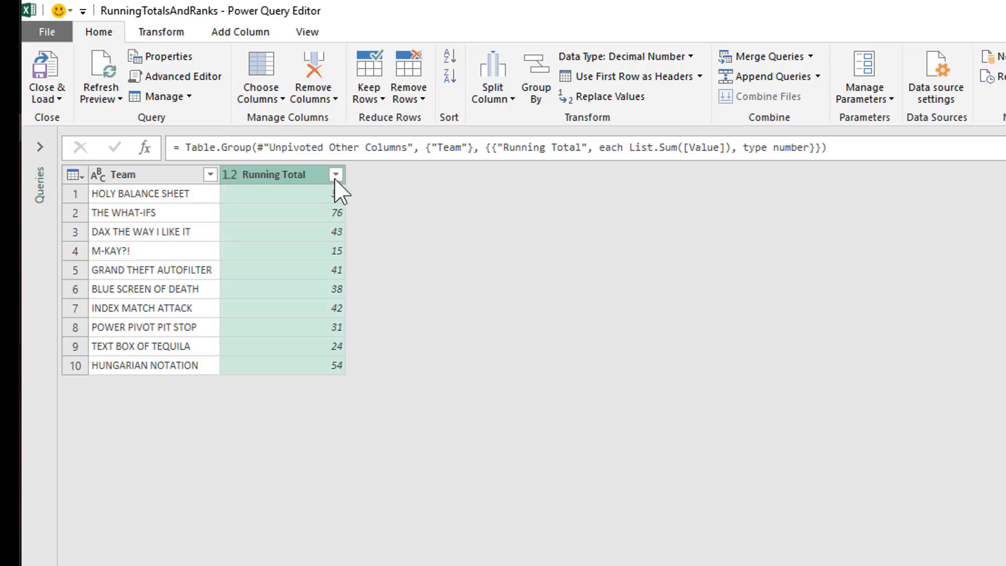
left_click(334, 174)
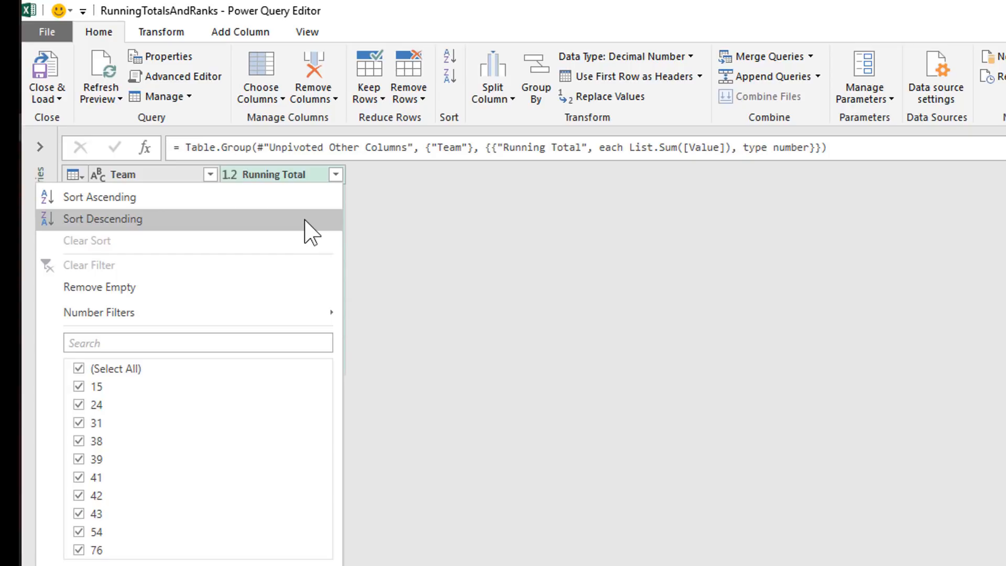
left_click(102, 219)
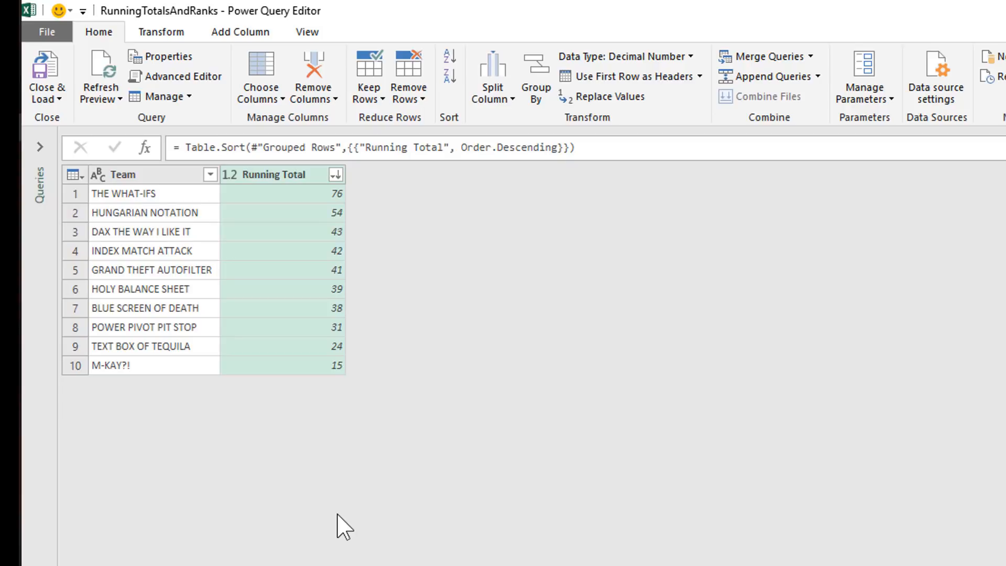
Add an index column starting at 1 and rename it Rank.
left_click(240, 31)
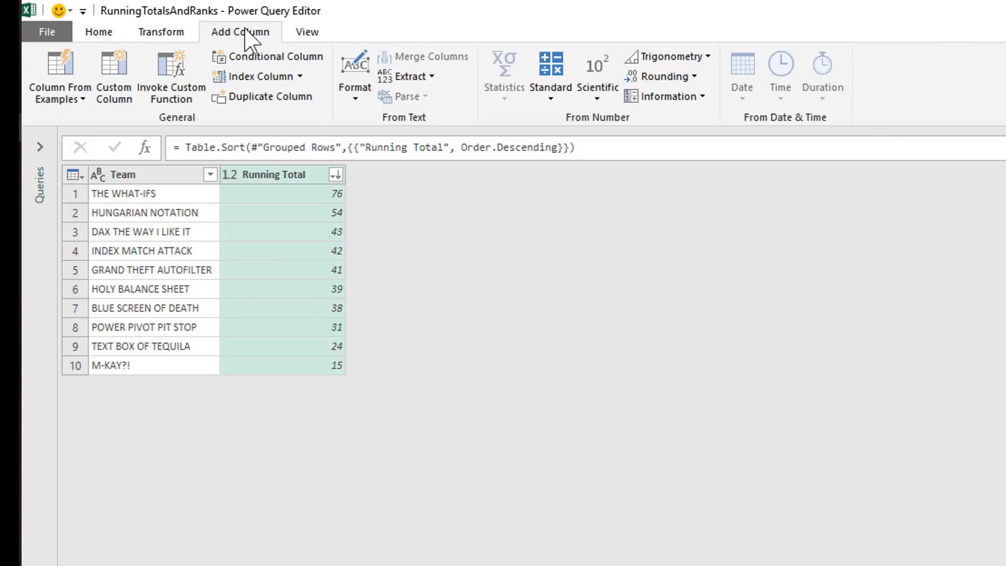
mouse_move(269, 81)
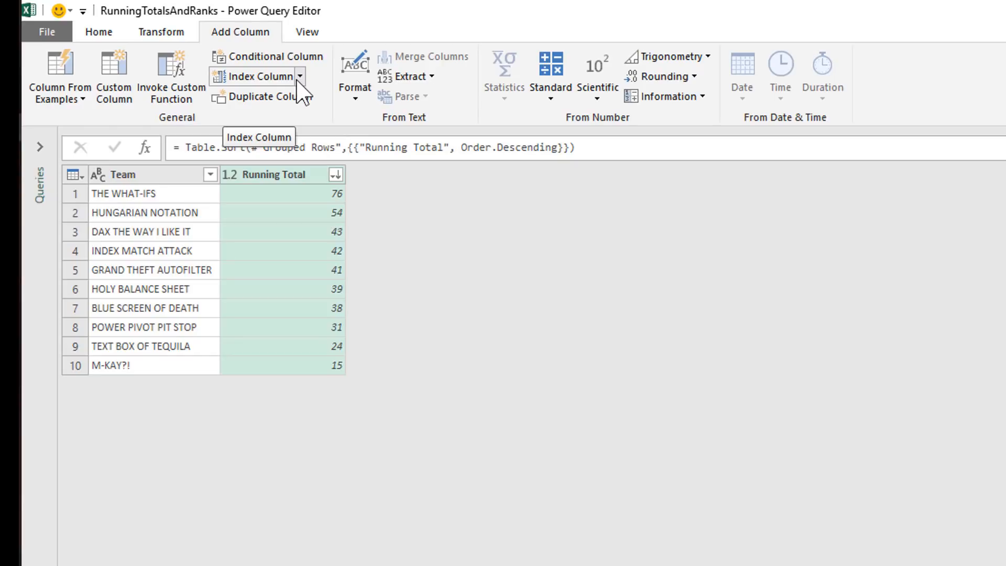
left_click(299, 77)
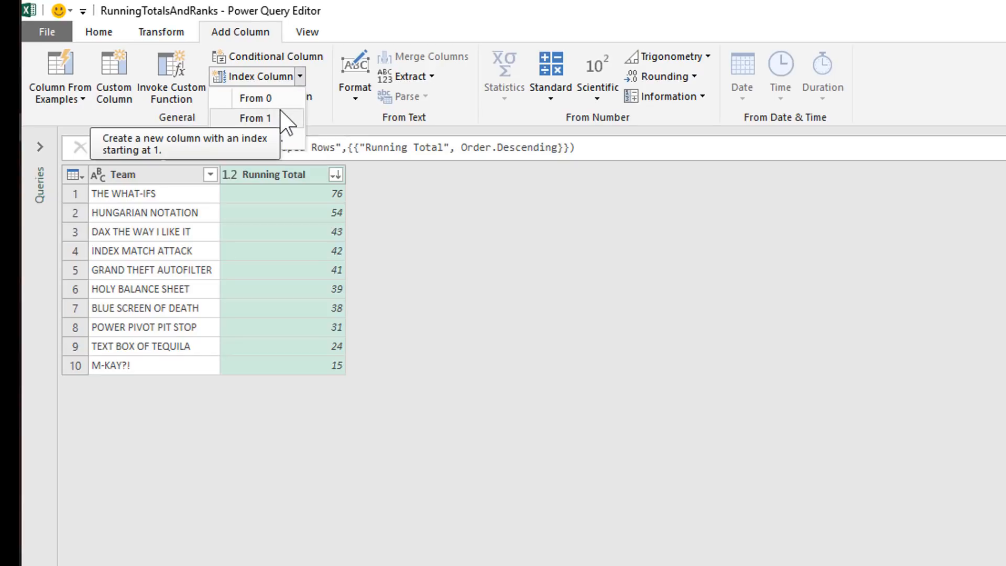
left_click(254, 118)
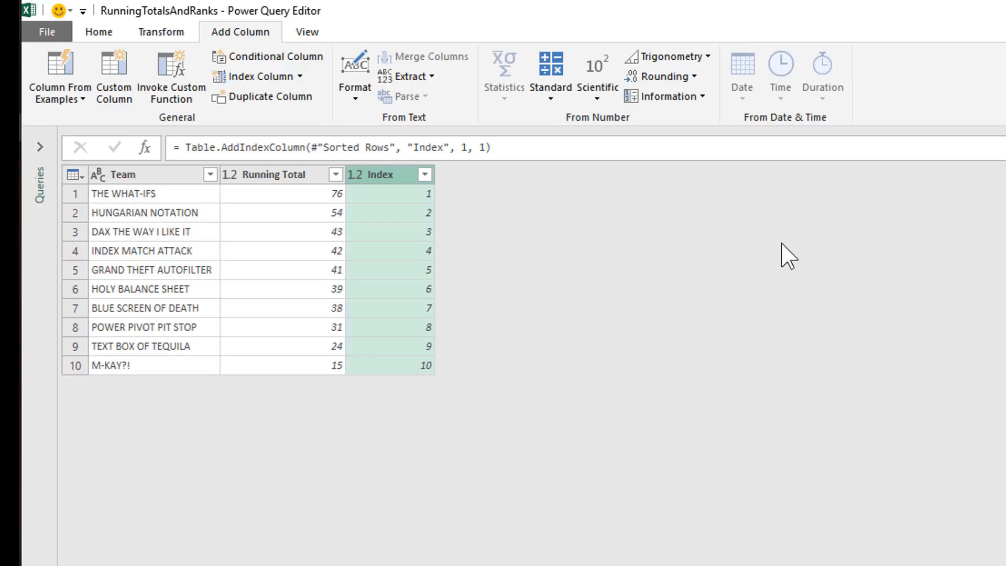
mouse_move(820, 269)
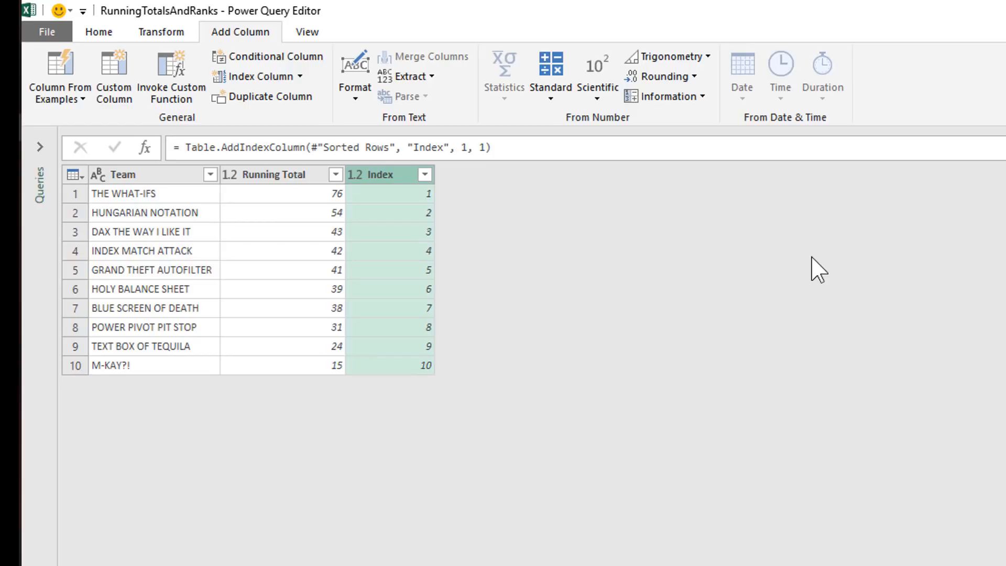
mouse_move(403, 175)
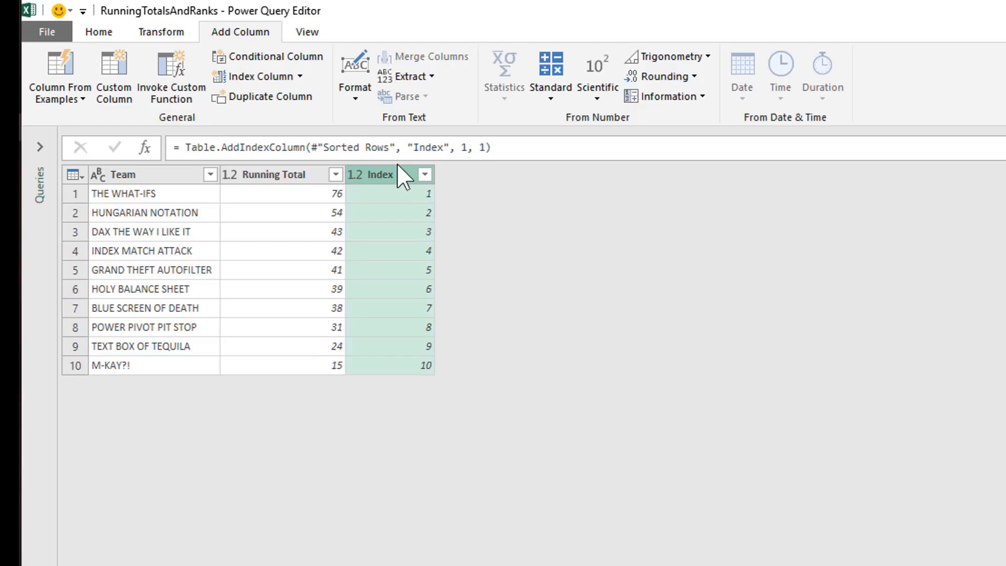
right_click(369, 174)
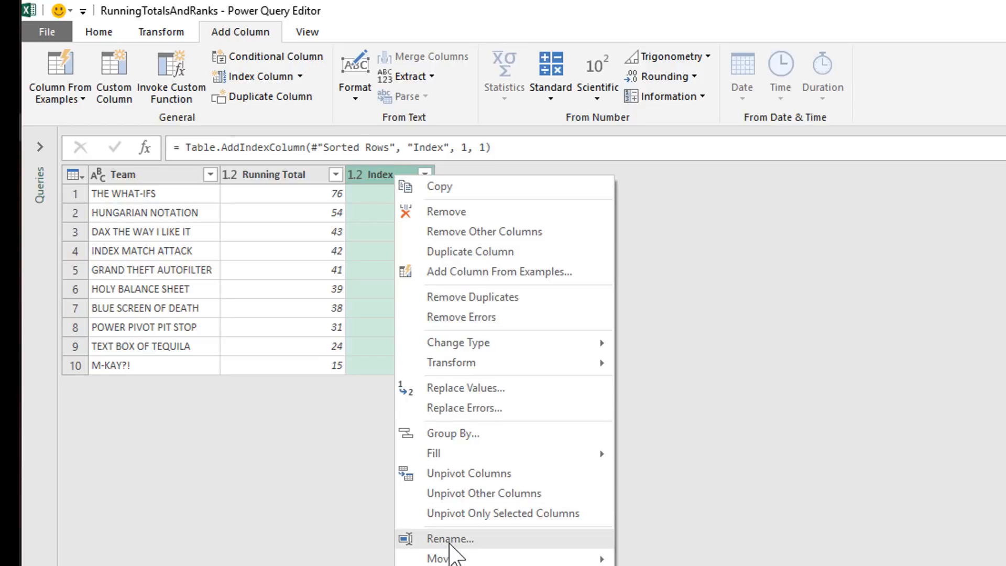
left_click(449, 539)
type("Rank")
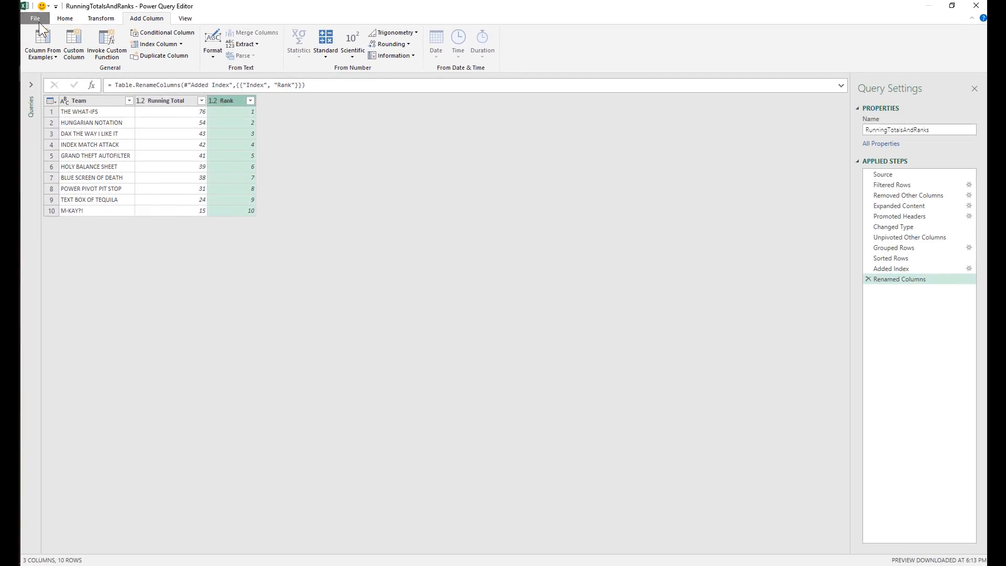
Load the query as a table into the existing worksheet at cell J2.
left_click(35, 18)
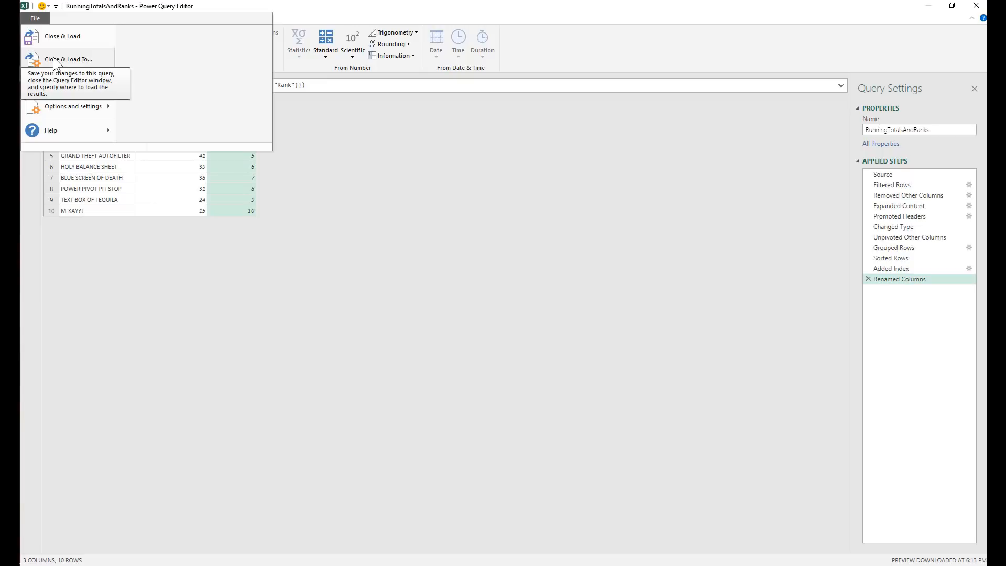
left_click(62, 36)
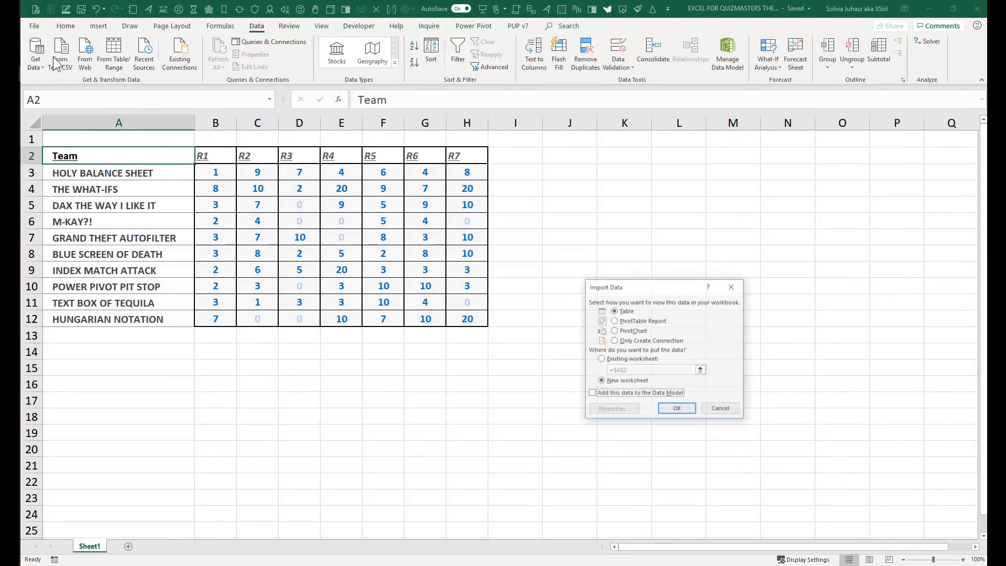
left_click(602, 358)
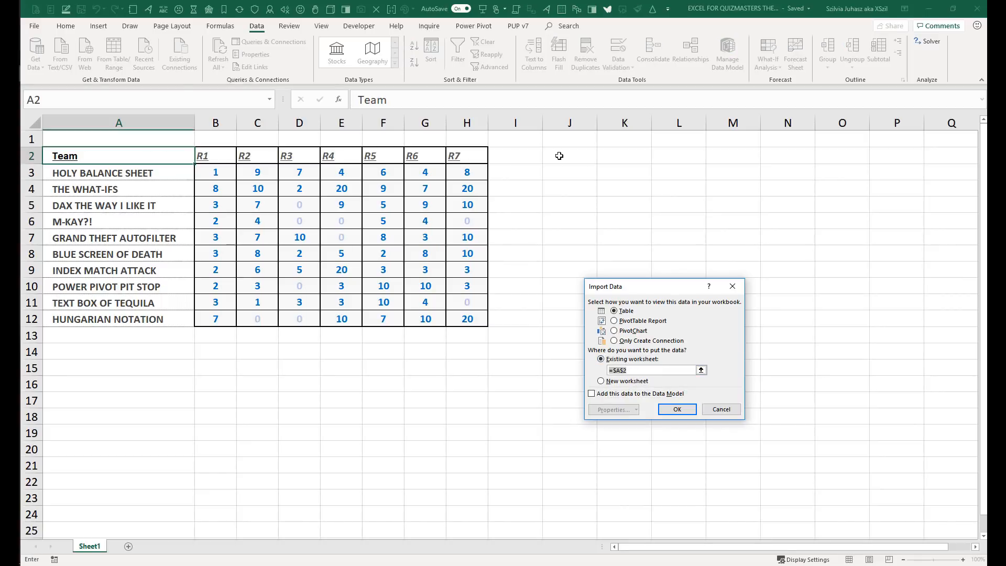
left_click(569, 156)
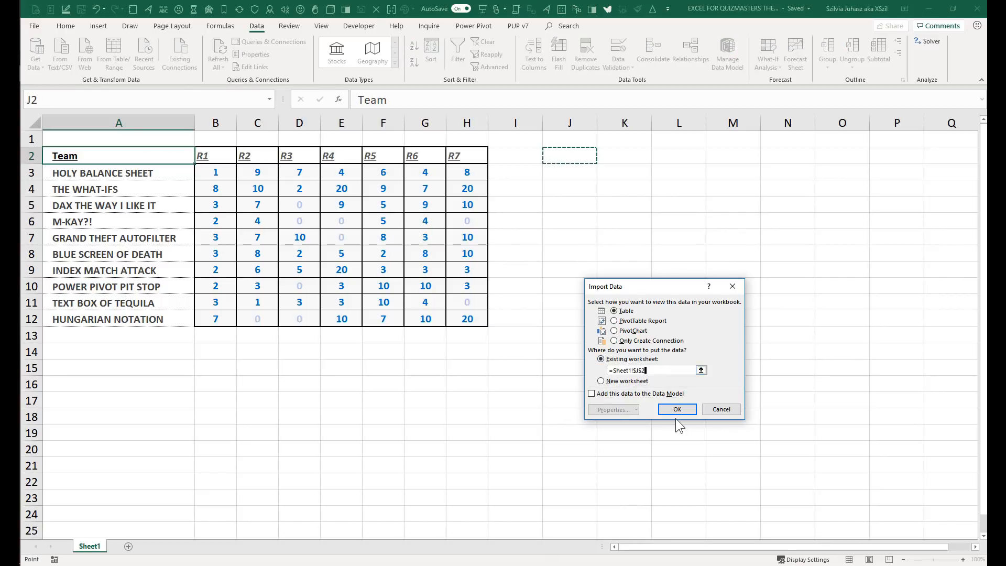
left_click(676, 409)
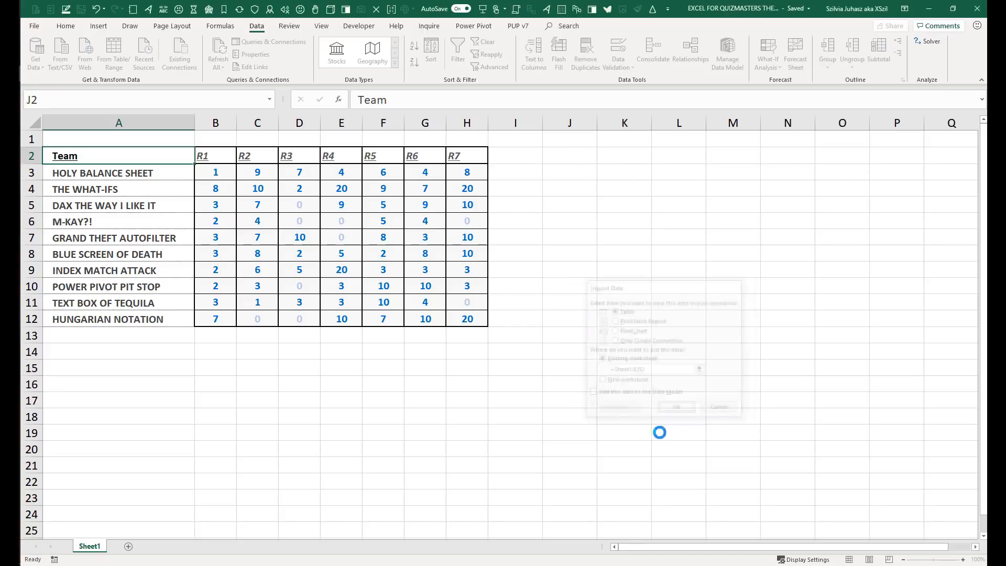
Confirm the load, leaving the RunningTotalsAndRanks table in J2:L12 with 10 rows.
left_click(676, 406)
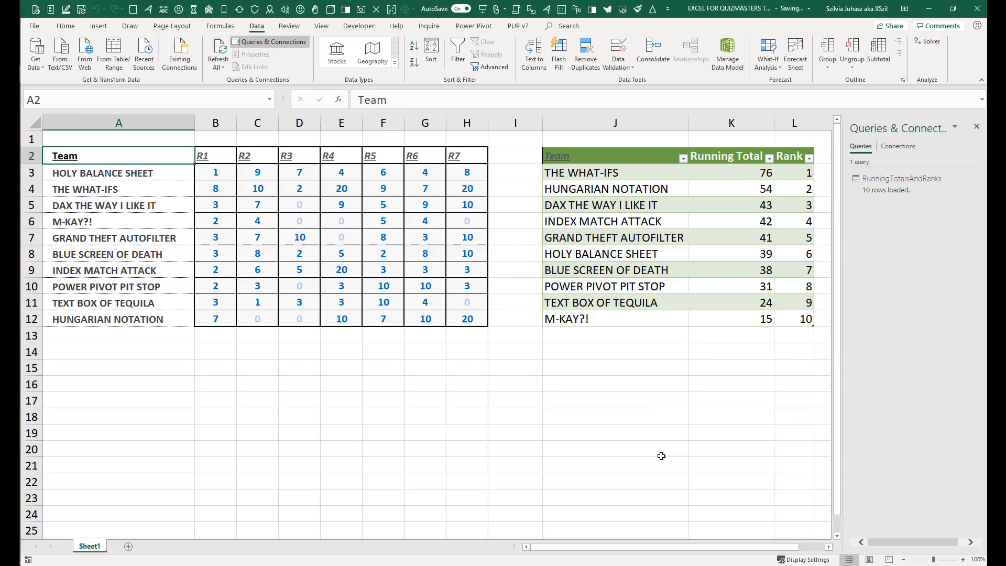
mouse_move(180, 250)
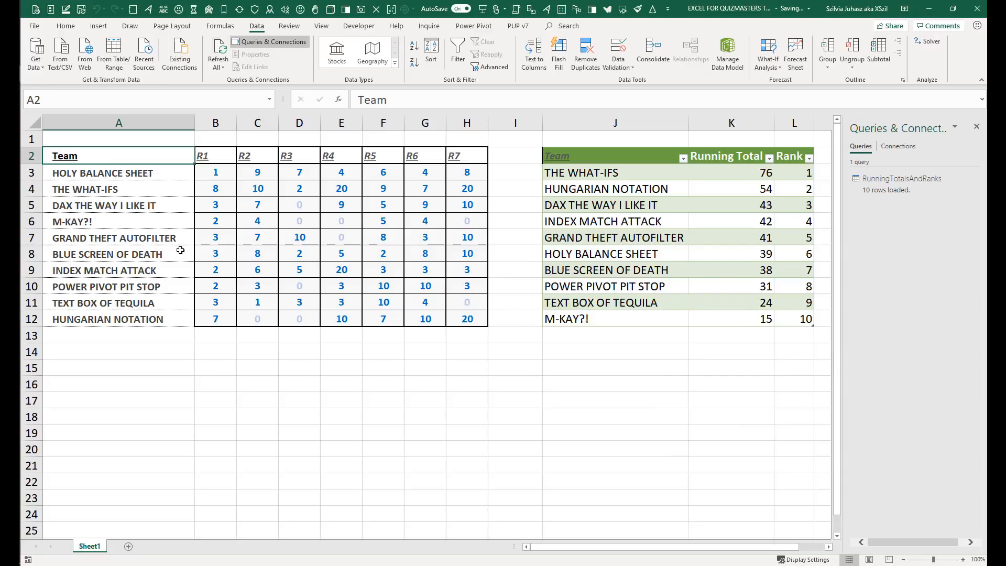
mouse_move(214, 189)
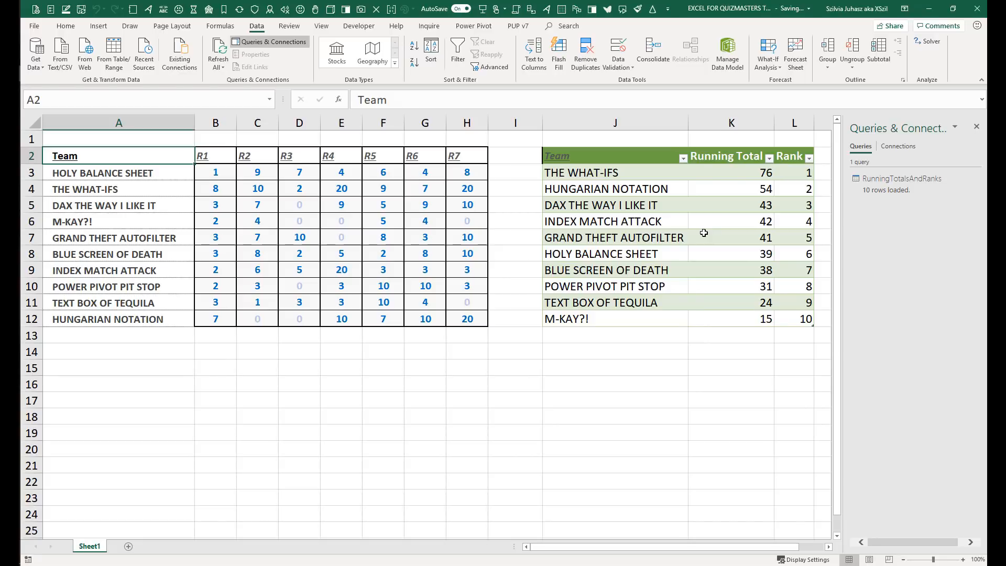
mouse_move(454, 220)
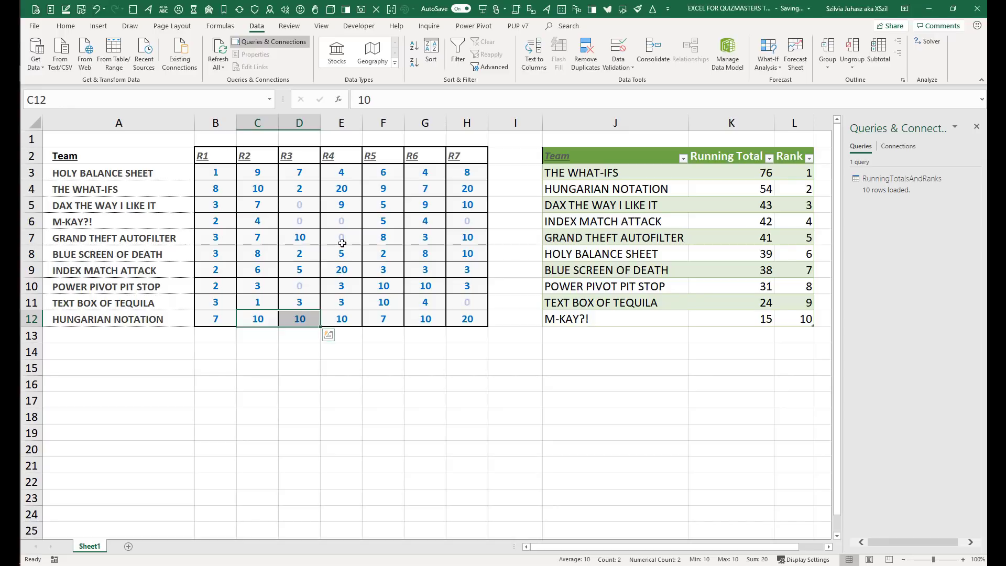
Refresh the query table so HUNGARIAN NOTATION's running total becomes 74.
left_click(731, 221)
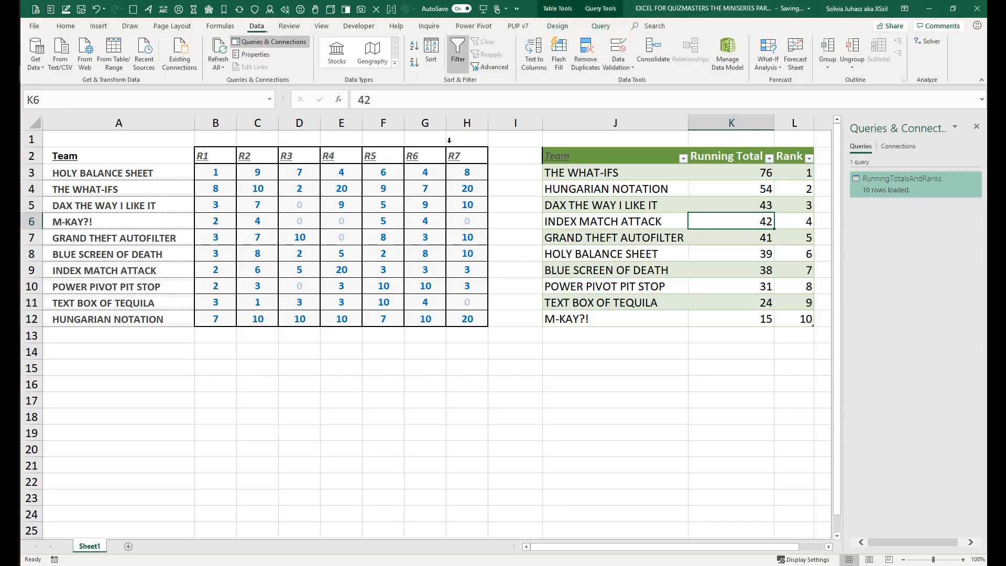
right_click(615, 221)
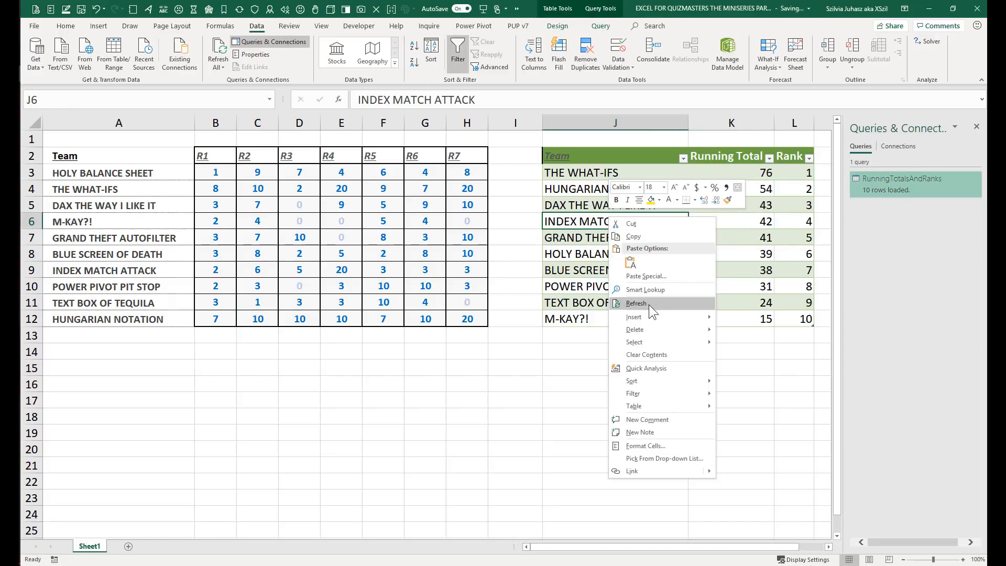
left_click(637, 303)
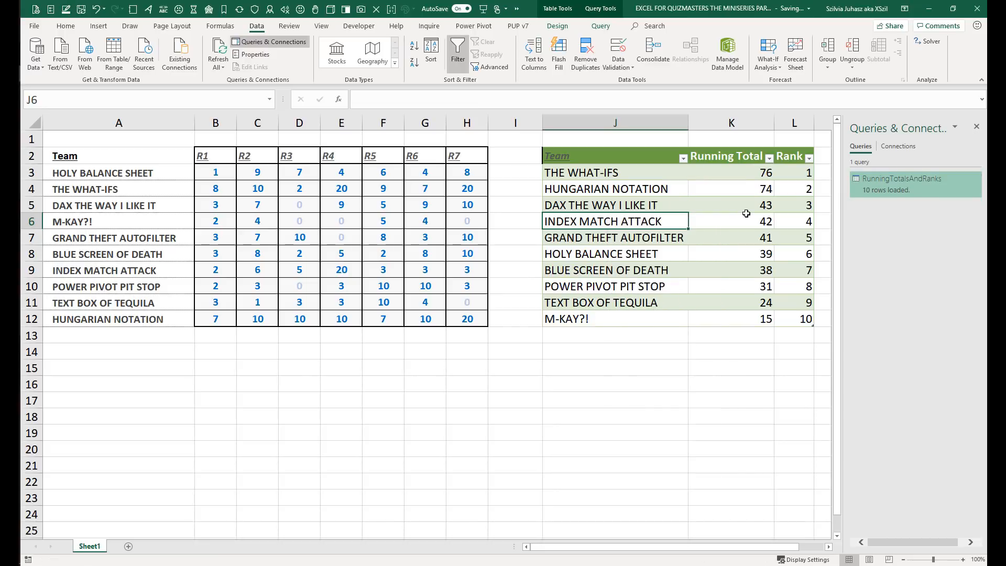